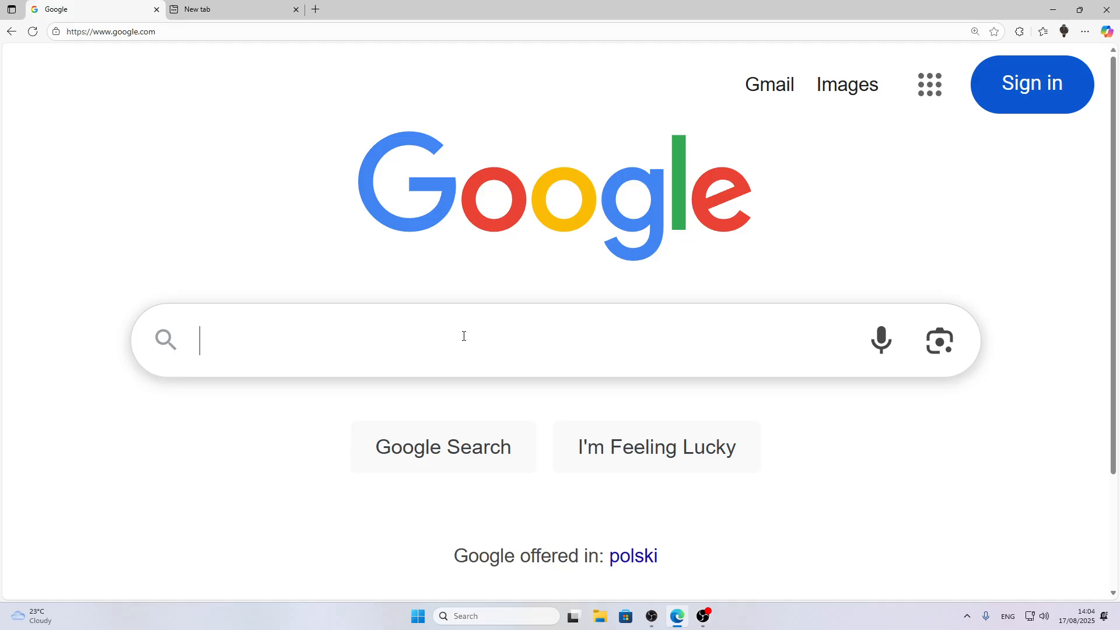
{"action": "mouse_move", "coordinate": [463, 329]}
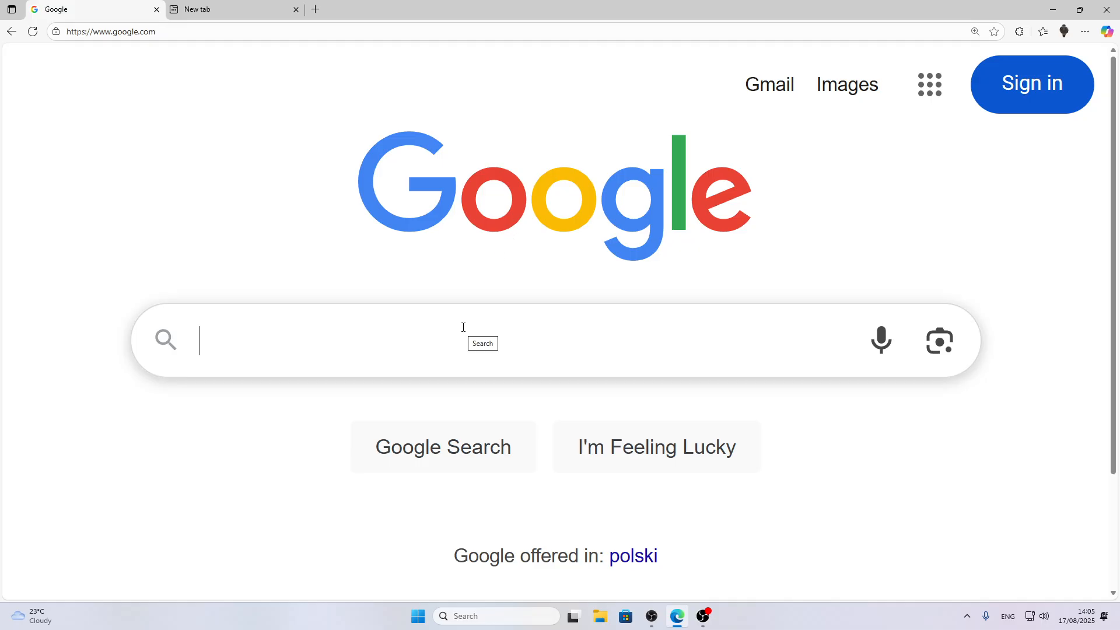
Search Google for 'windows 11 download' and scroll to Microsoft's Download Windows 11 result.
{"action": "type", "text": "windows 11 download"}
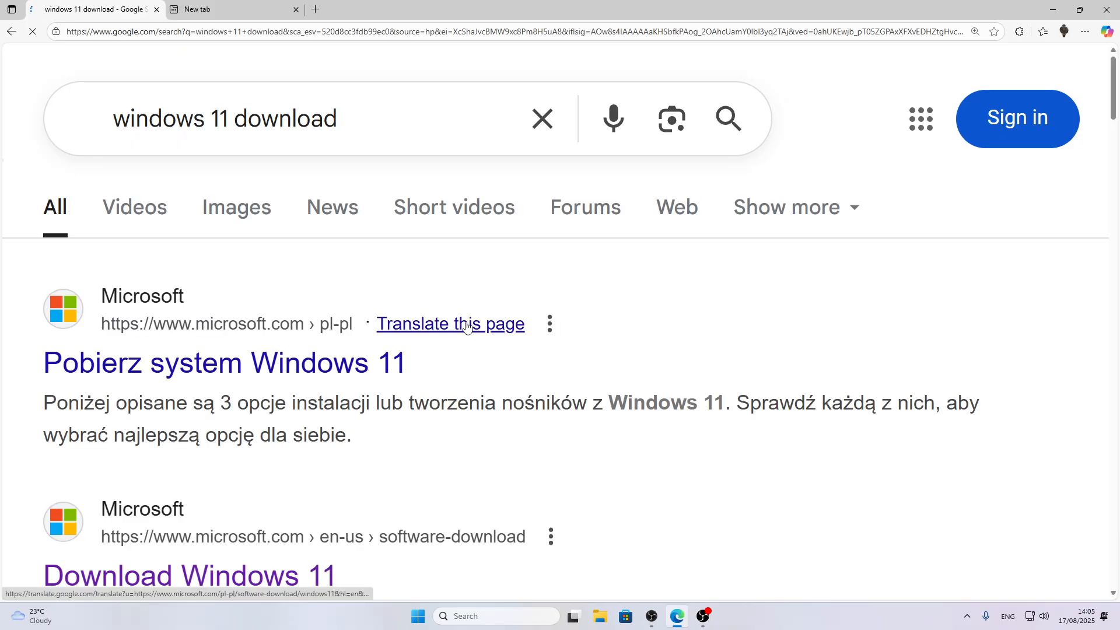
{"action": "scroll", "scroll_direction": "down", "scroll_amount": 3}
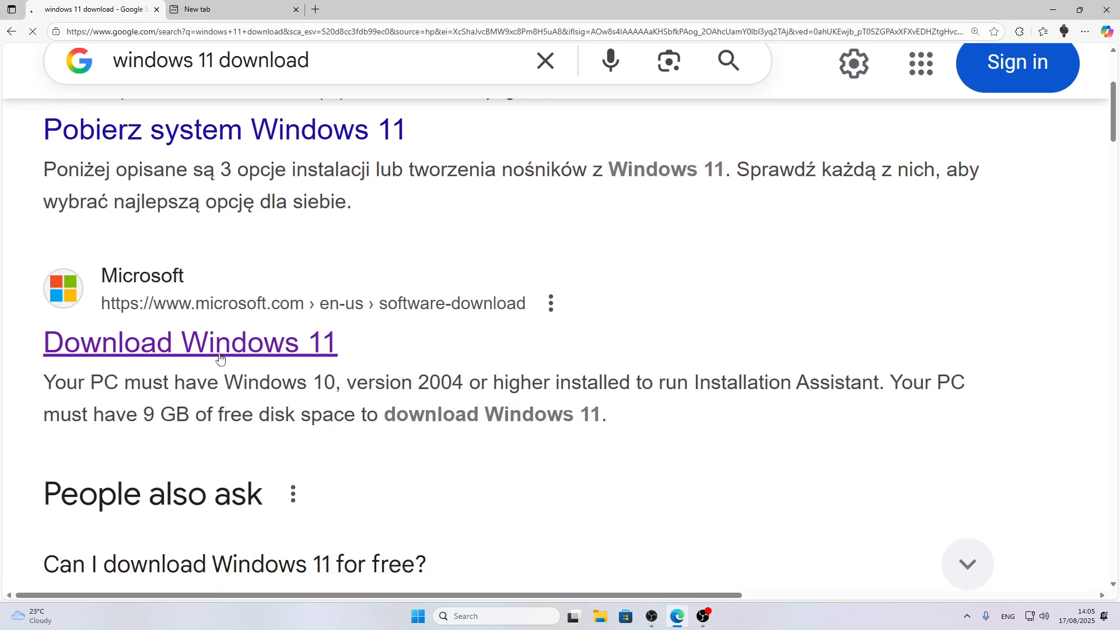
Open Microsoft's Download Windows 11 page, briefly checking the UEFI_NTFS drive in File Explorer.
{"action": "left_click", "coordinate": [189, 341]}
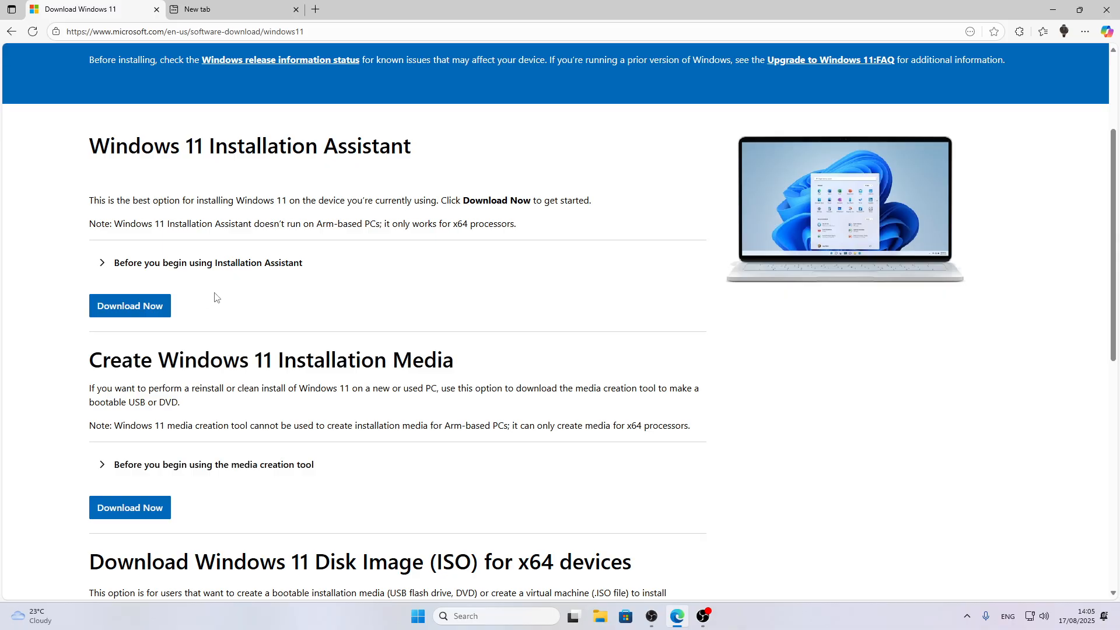
{"action": "left_click", "coordinate": [179, 32]}
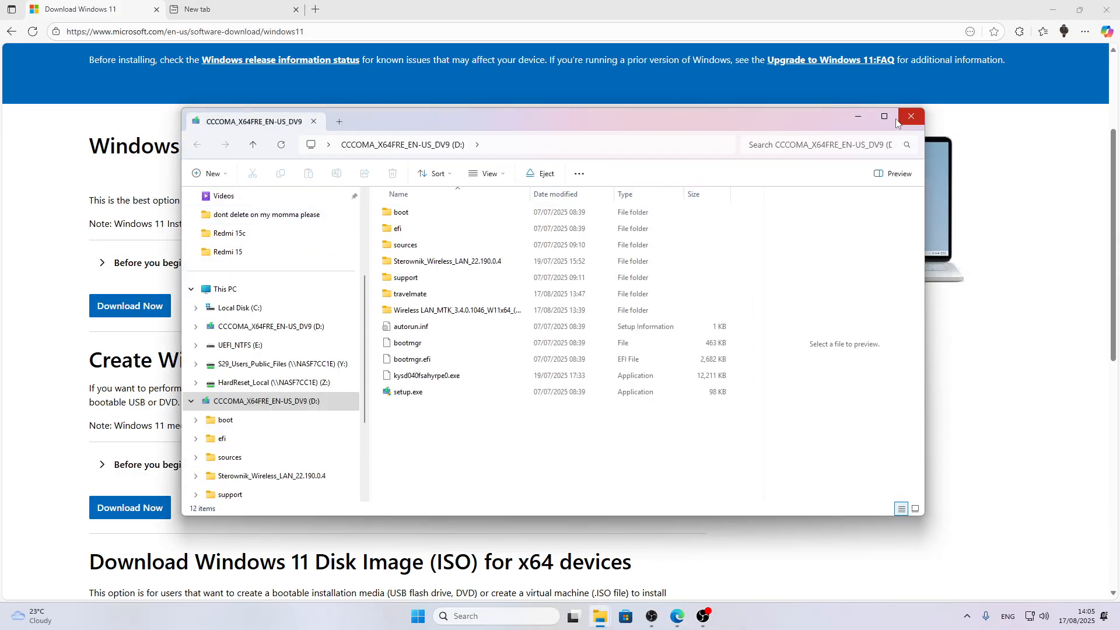
{"action": "left_click", "coordinate": [238, 345]}
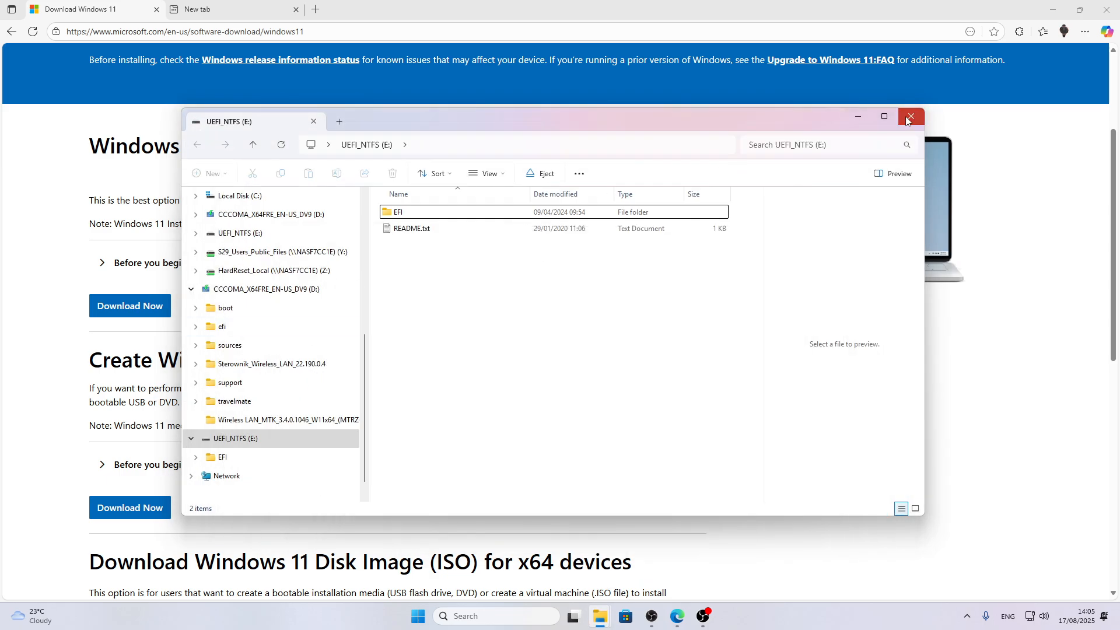
{"action": "left_click", "coordinate": [910, 116]}
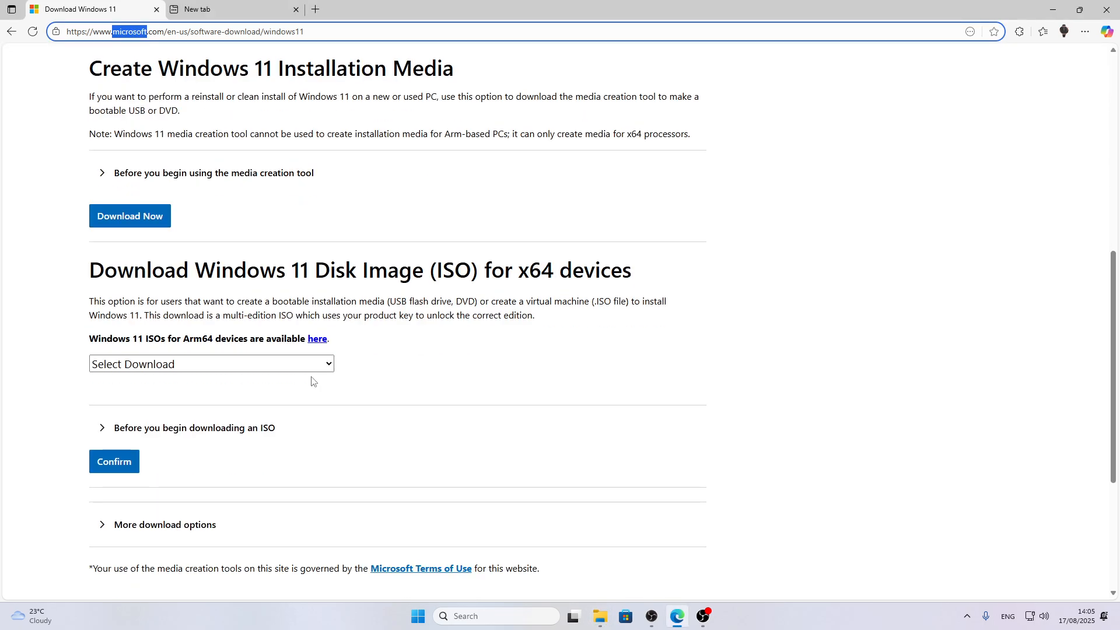
Select Windows 11 multi-edition x64 ISO in English and start the 64-bit download.
{"action": "scroll", "scroll_direction": "down", "scroll_amount": 3}
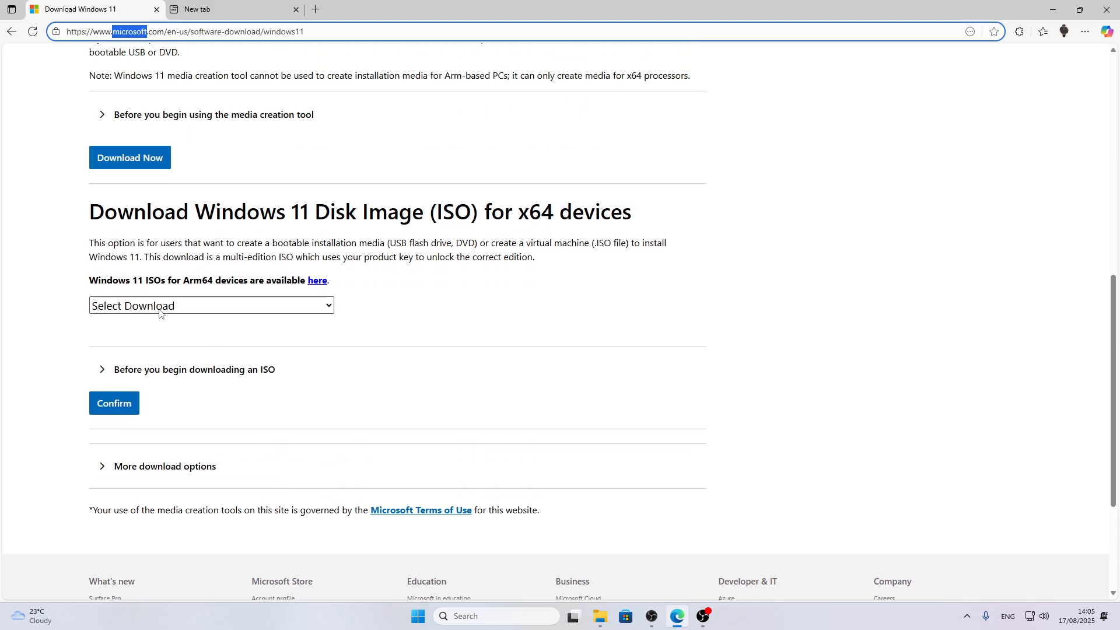
{"action": "left_click", "coordinate": [212, 305]}
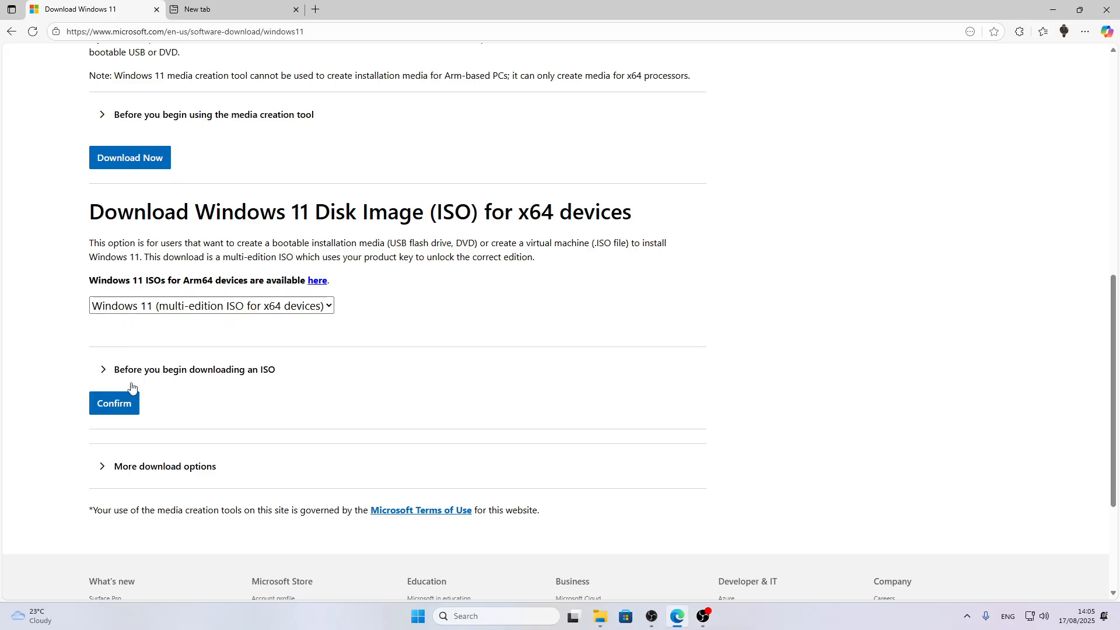
{"action": "left_click", "coordinate": [113, 402]}
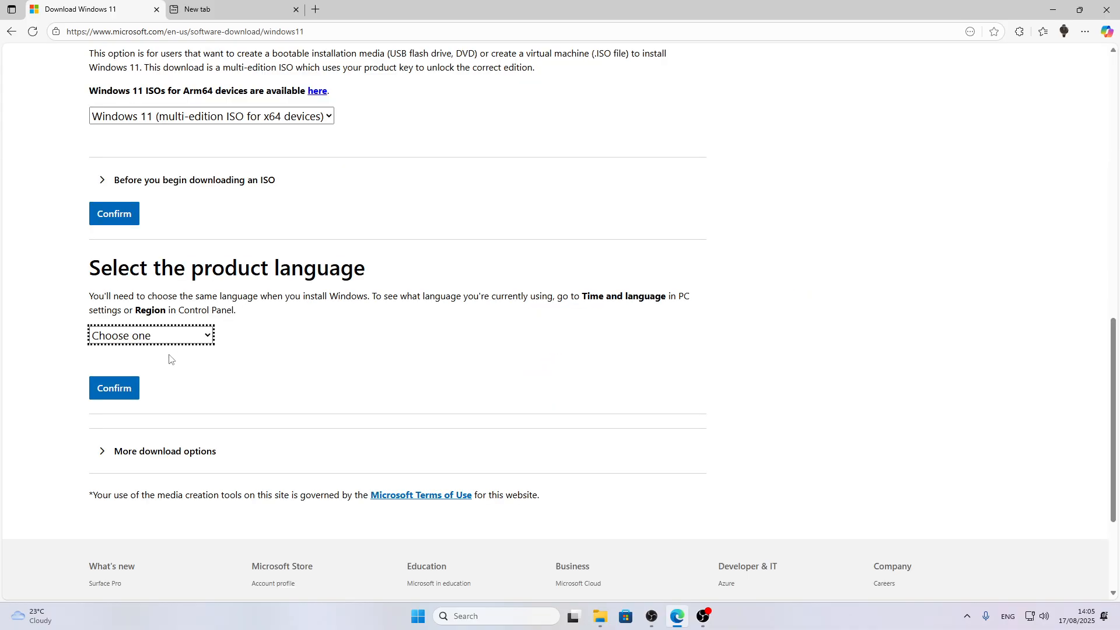
{"action": "left_click", "coordinate": [151, 335]}
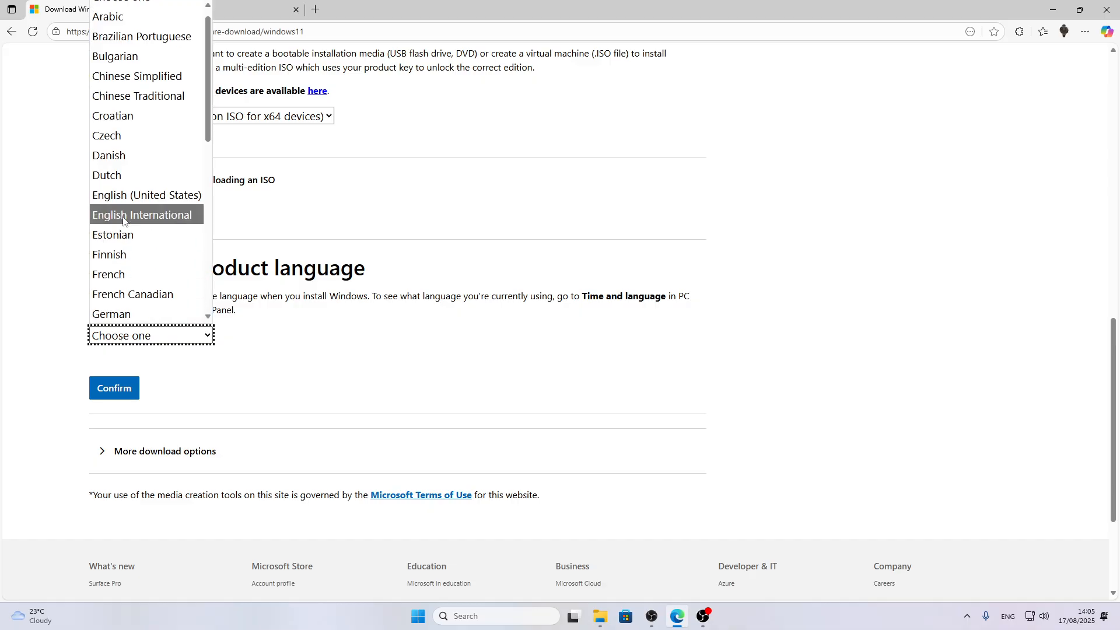
{"action": "left_click", "coordinate": [113, 388]}
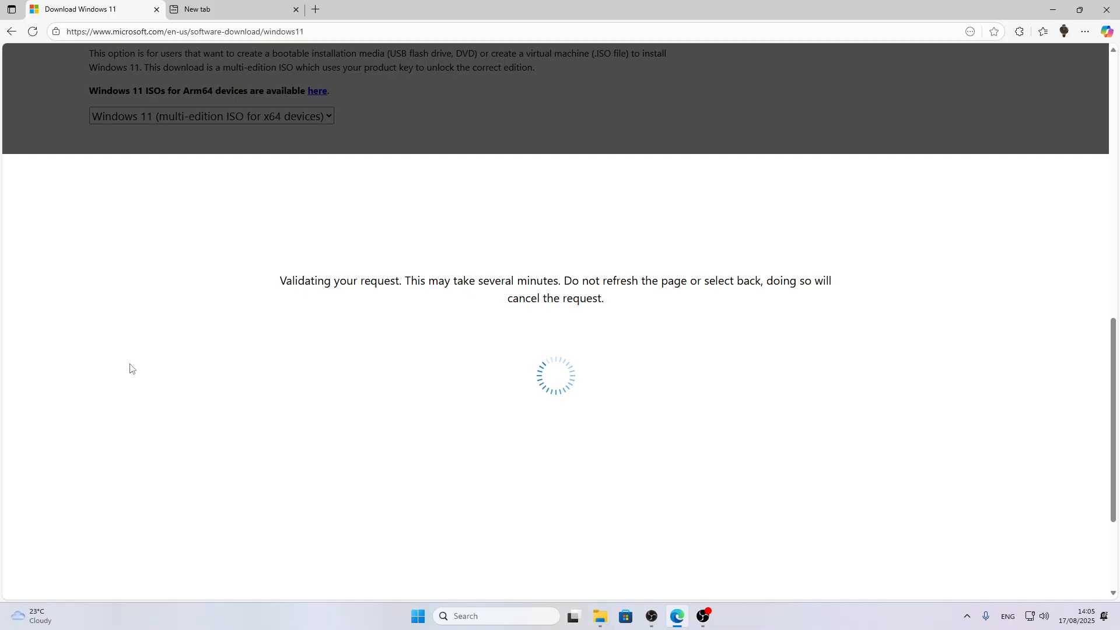
{"action": "mouse_move", "coordinate": [190, 296]}
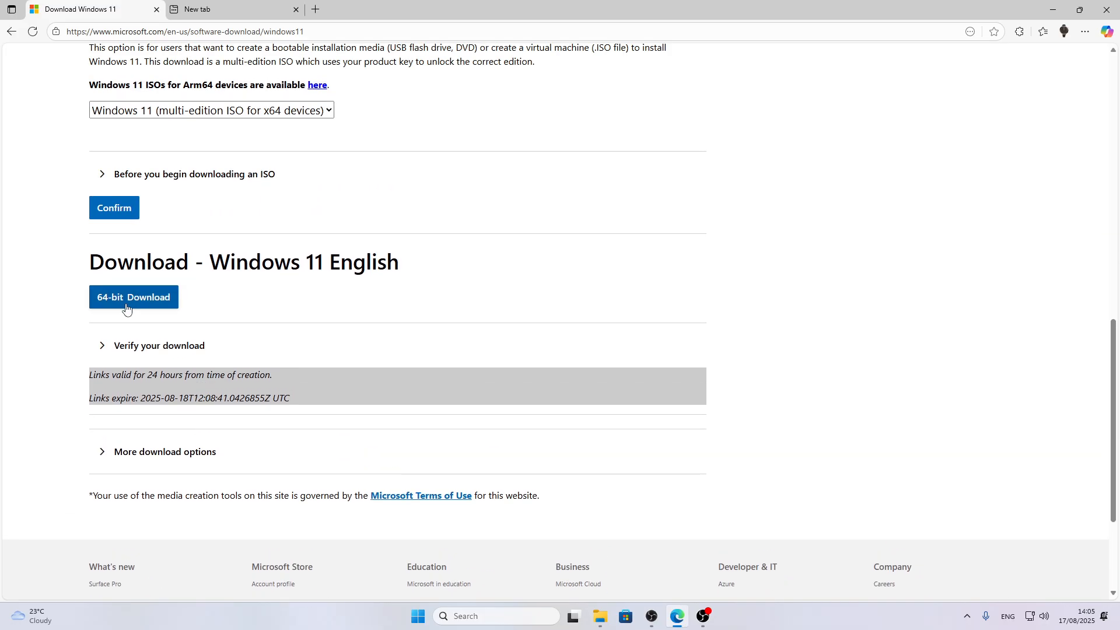
{"action": "left_click", "coordinate": [133, 297]}
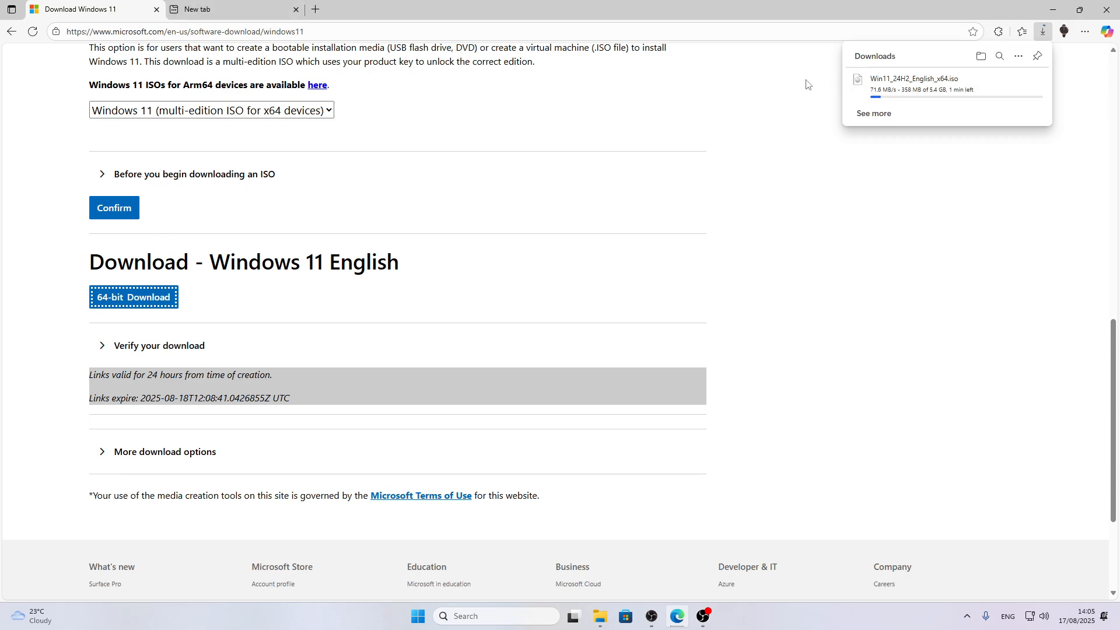
In the other Google tab, dismiss the Chrome promotion and search for 'rufus'.
{"action": "left_click", "coordinate": [229, 10]}
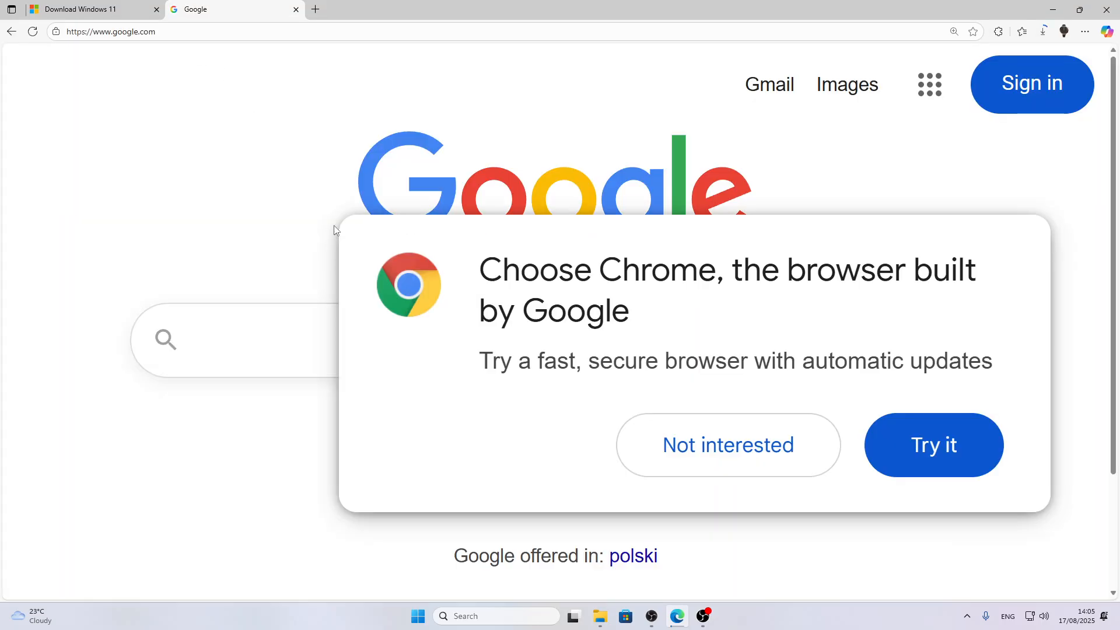
{"action": "left_click", "coordinate": [727, 444]}
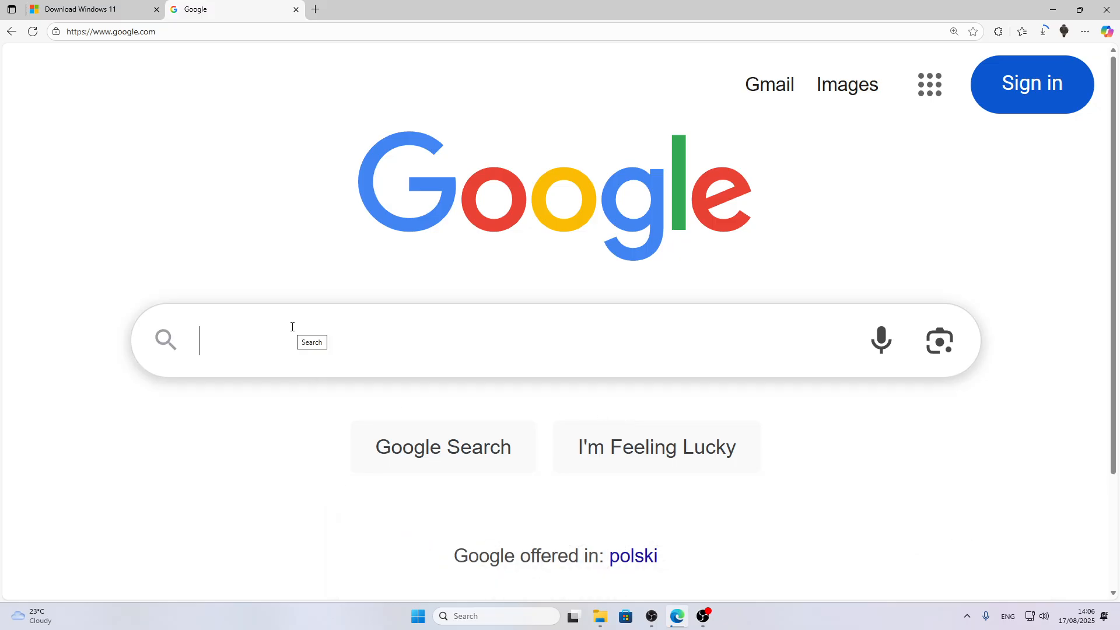
{"action": "type", "text": "rufus"}
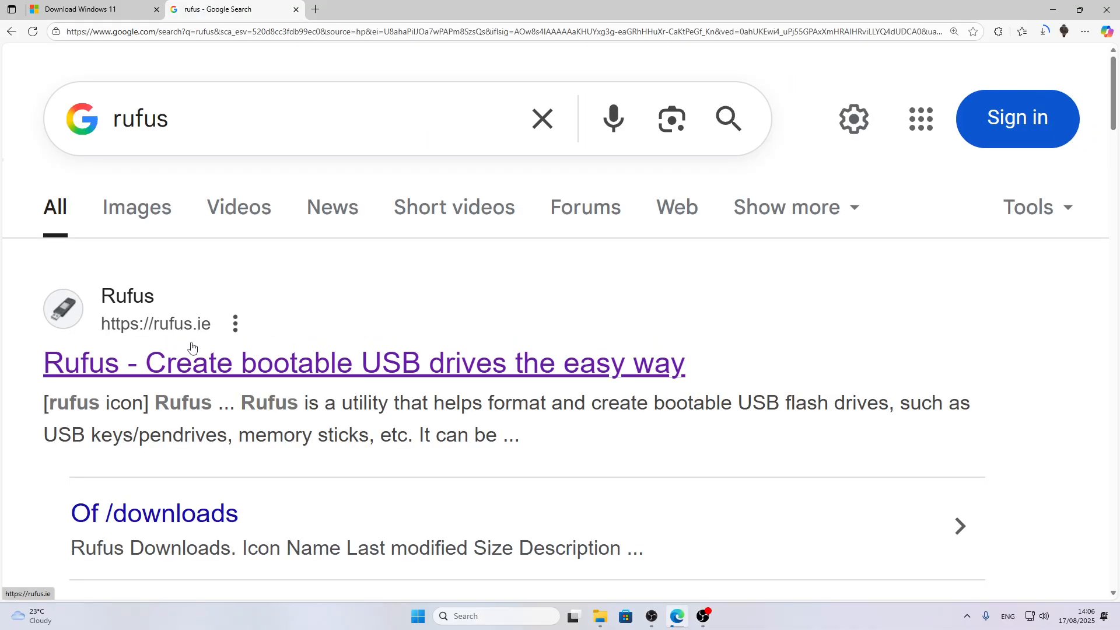
{"action": "mouse_move", "coordinate": [276, 349]}
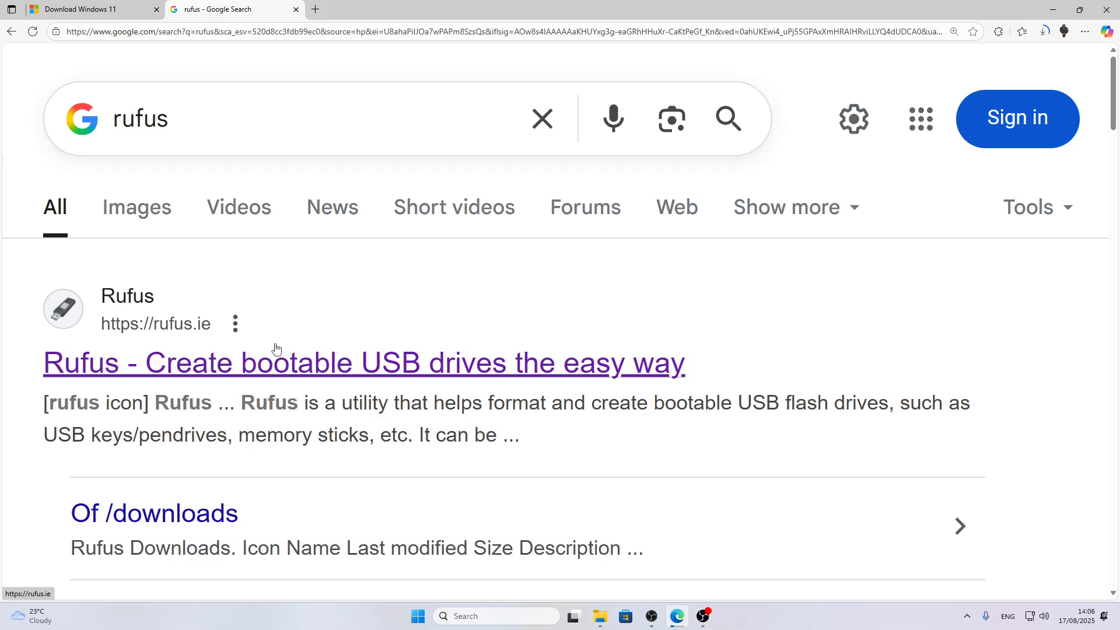
From rufus.ie's Latest releases table, download rufus-4.9.exe.
{"action": "left_click", "coordinate": [363, 364]}
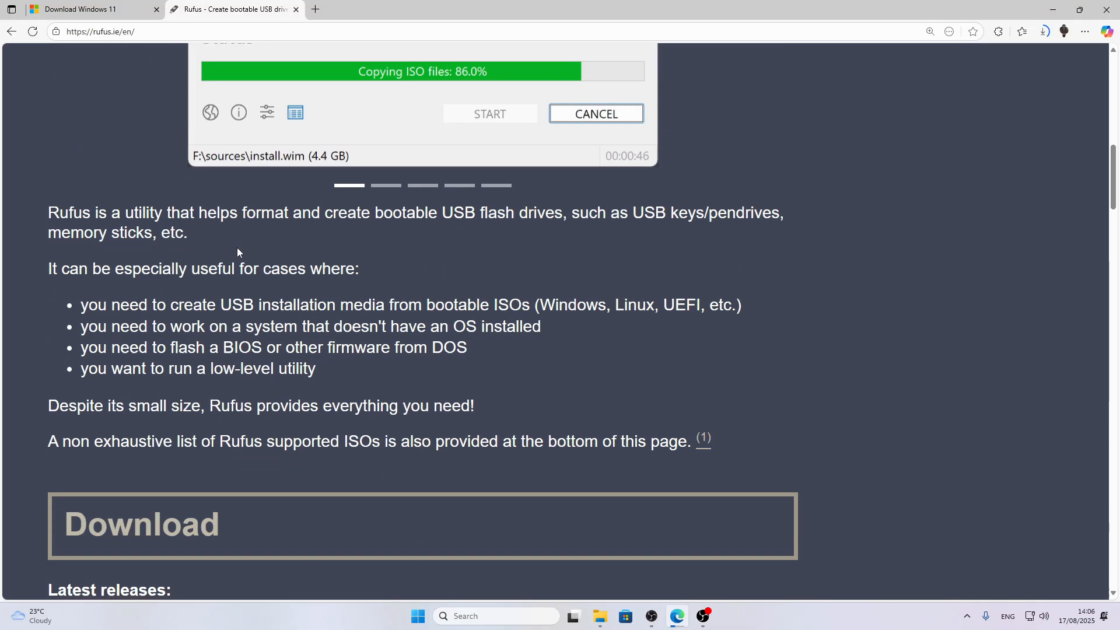
{"action": "scroll", "scroll_direction": "down", "scroll_amount": 3}
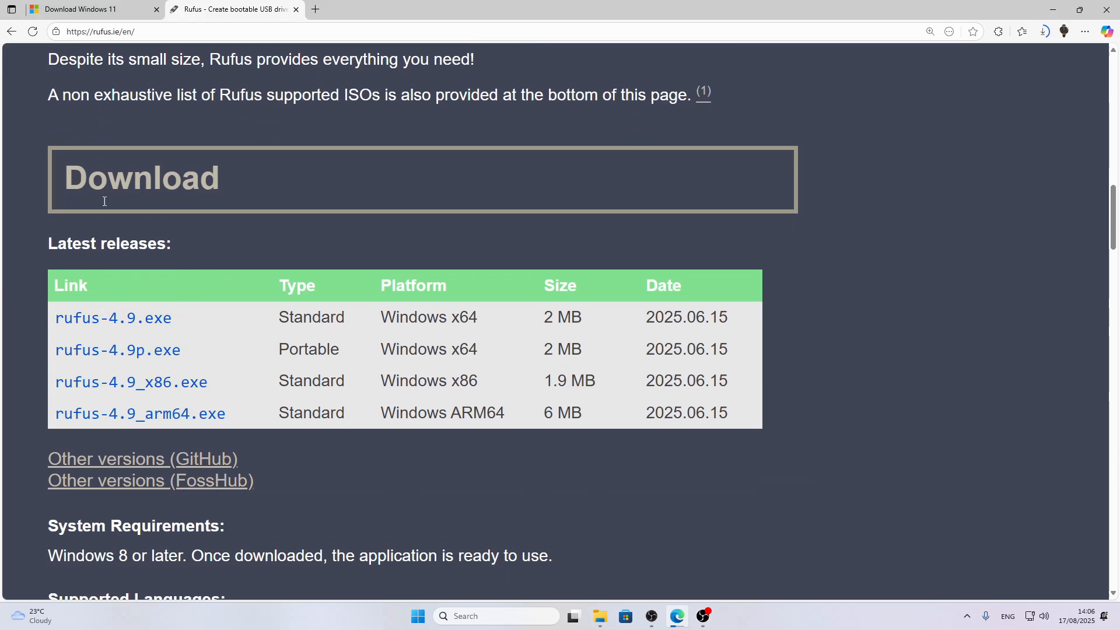
{"action": "mouse_move", "coordinate": [162, 334]}
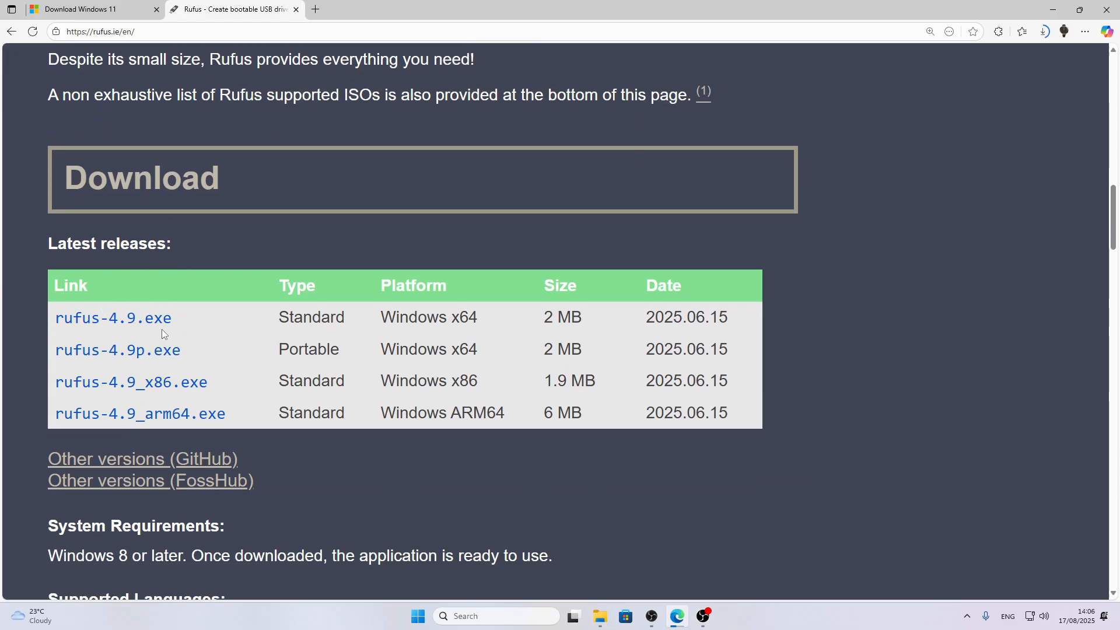
{"action": "mouse_move", "coordinate": [113, 317]}
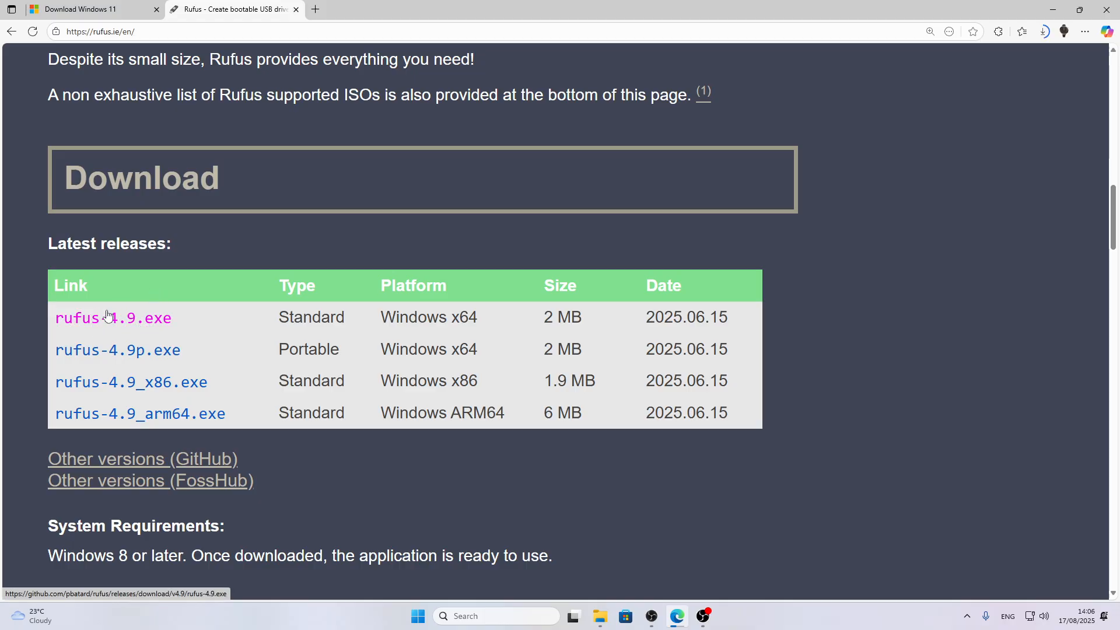
{"action": "mouse_move", "coordinate": [181, 336]}
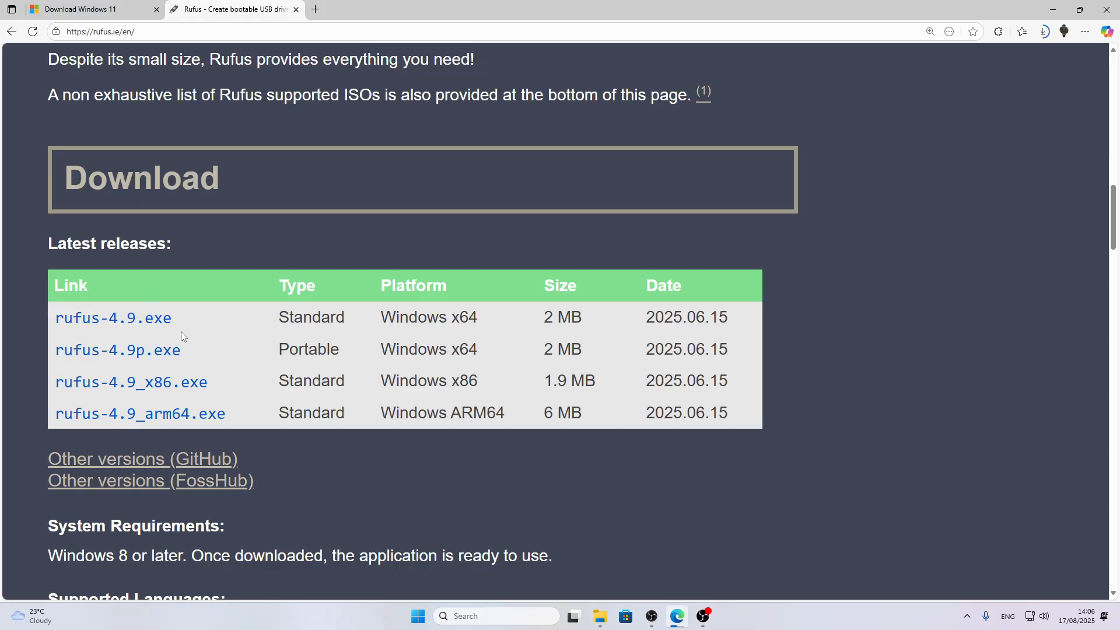
{"action": "mouse_move", "coordinate": [113, 317]}
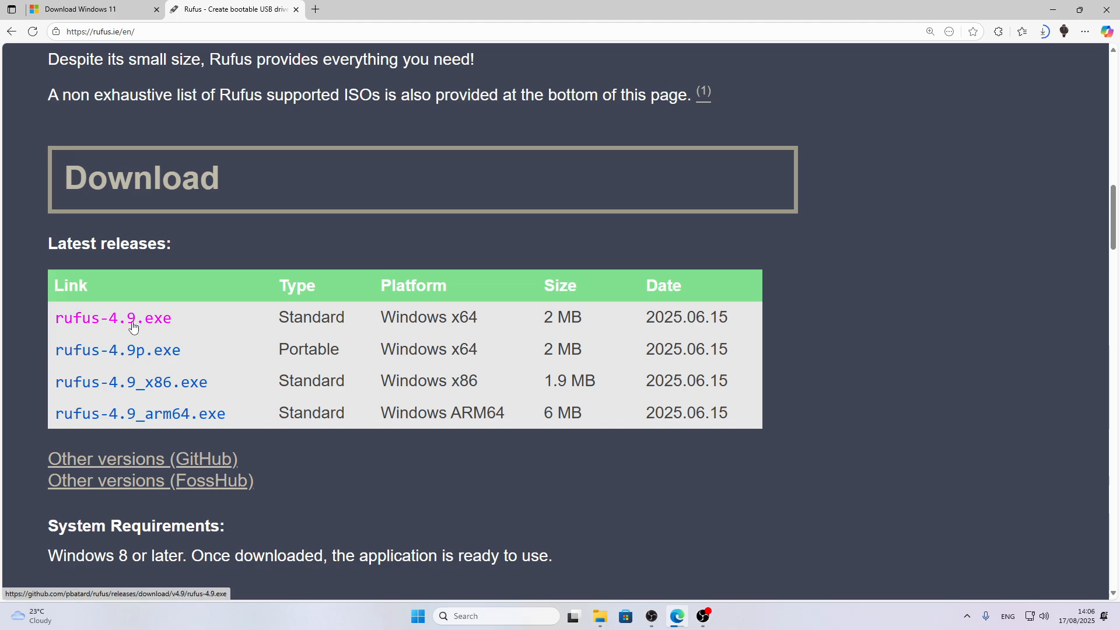
{"action": "left_click", "coordinate": [112, 317]}
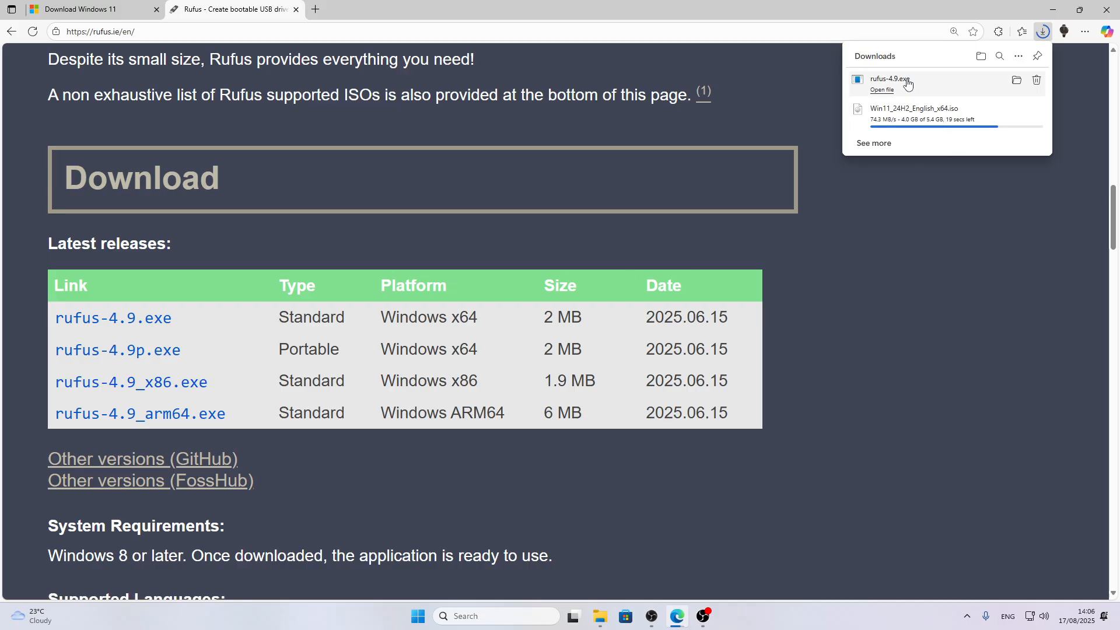
{"action": "left_click", "coordinate": [882, 90]}
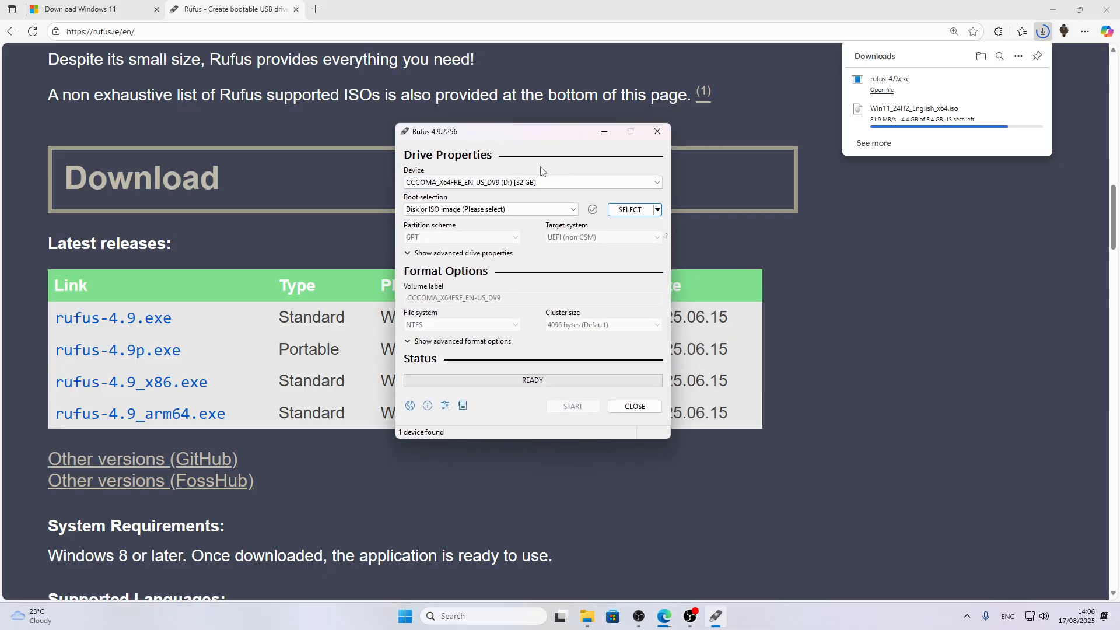
{"action": "left_click_drag", "start_coordinate": [532, 132], "coordinate": [509, 154]}
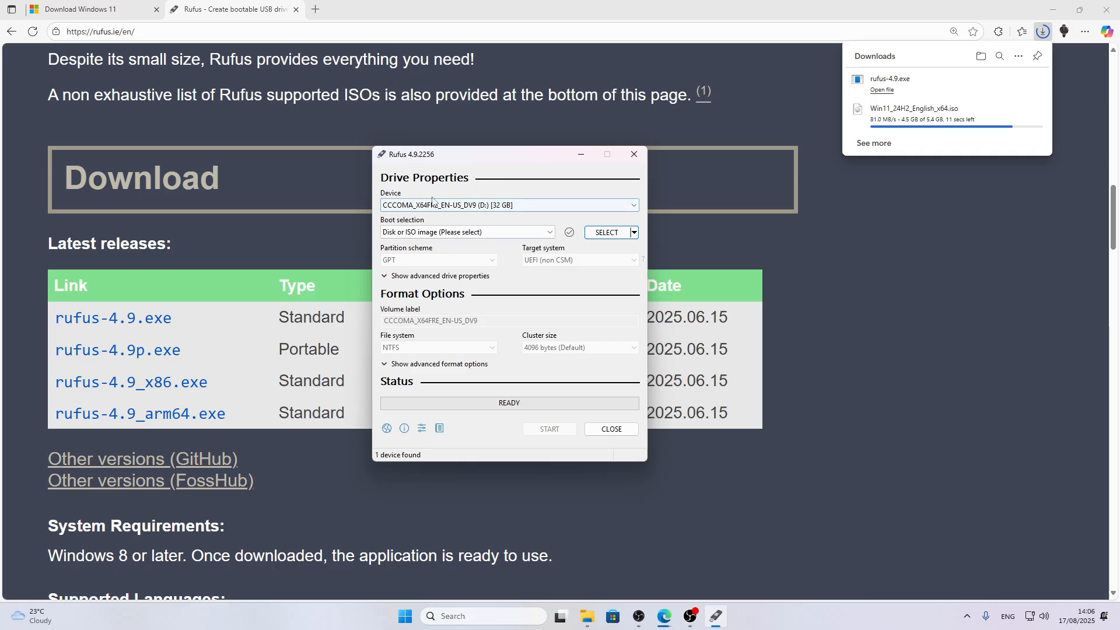
{"action": "left_click", "coordinate": [631, 205]}
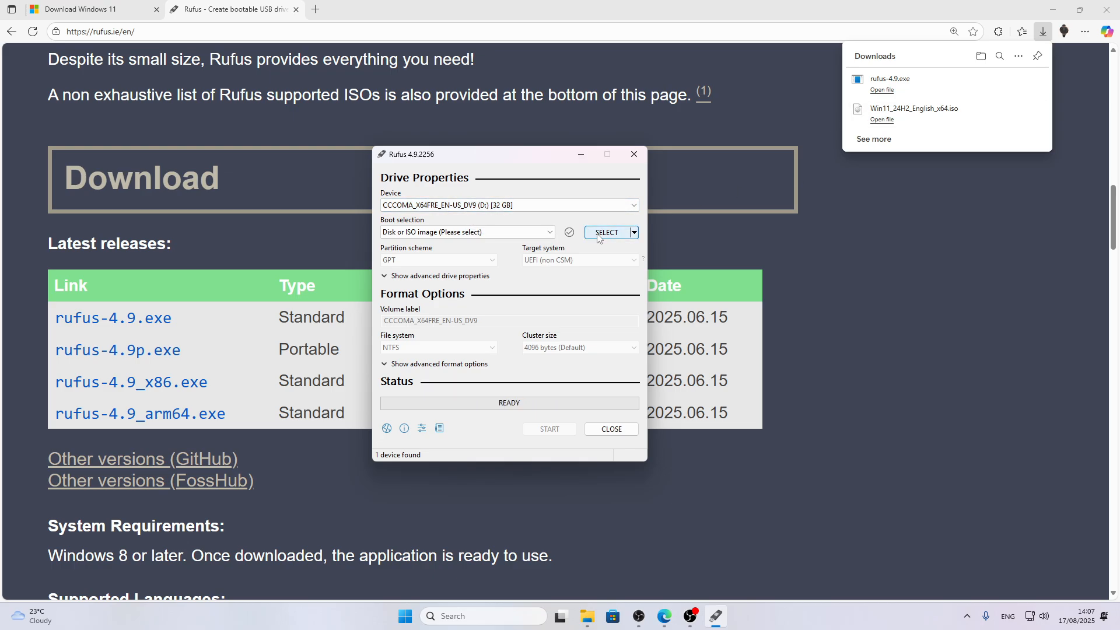
Load Win11_24H2_English_x64.iso from Downloads as Rufus's boot image.
{"action": "left_click", "coordinate": [606, 232]}
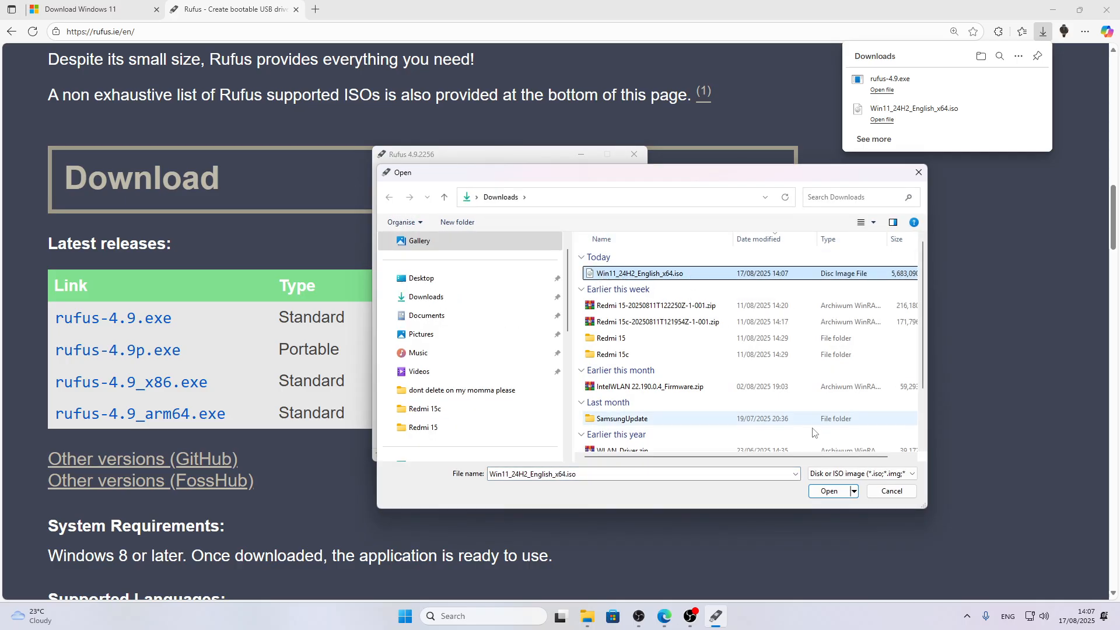
{"action": "left_click", "coordinate": [828, 492]}
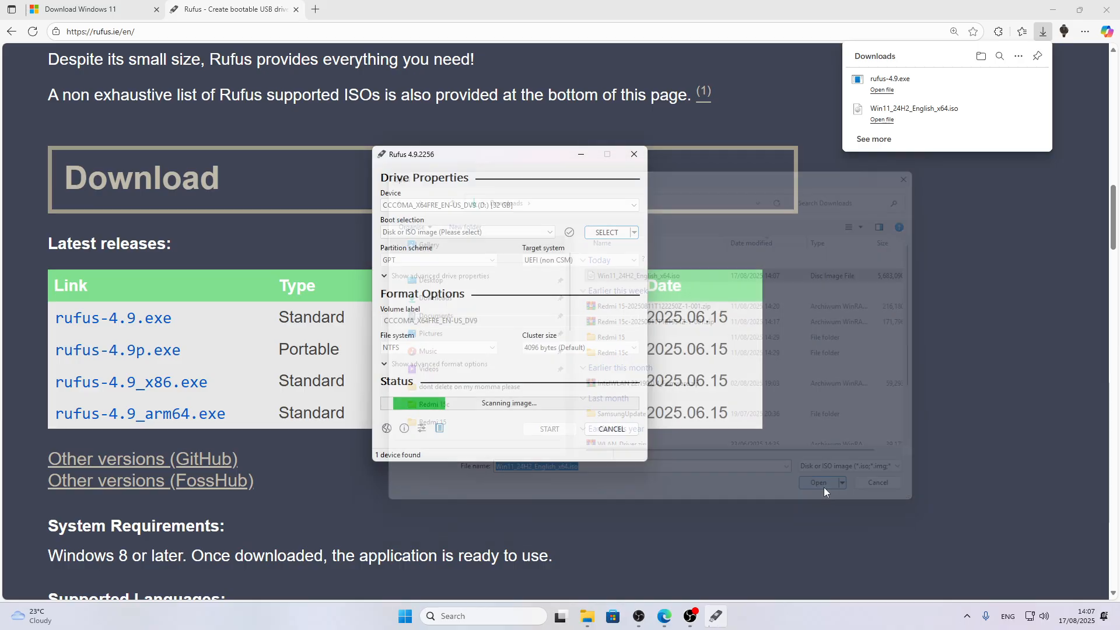
{"action": "left_click", "coordinate": [818, 482]}
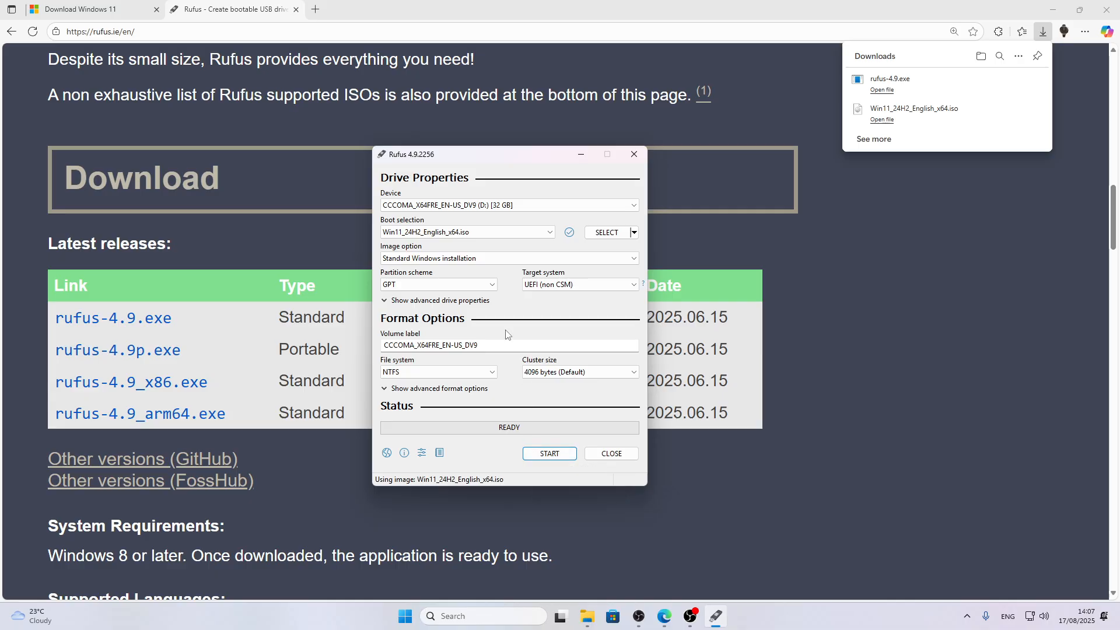
{"action": "mouse_move", "coordinate": [439, 278]}
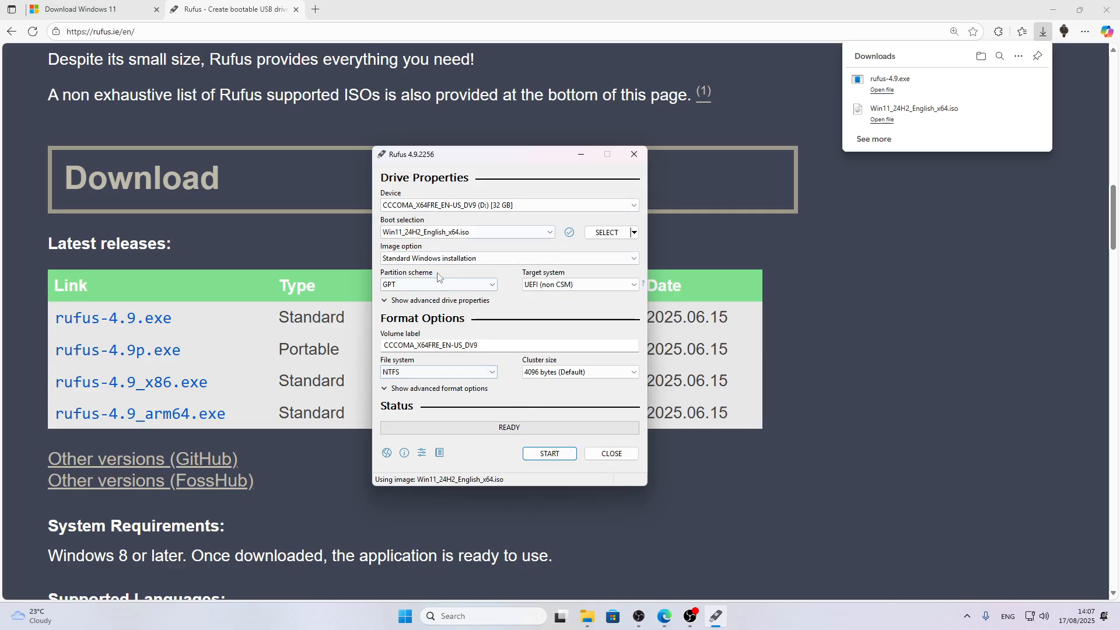
Start writing the image, accepting the Windows User Experience defaults and the data-loss warning.
{"action": "left_click", "coordinate": [548, 452]}
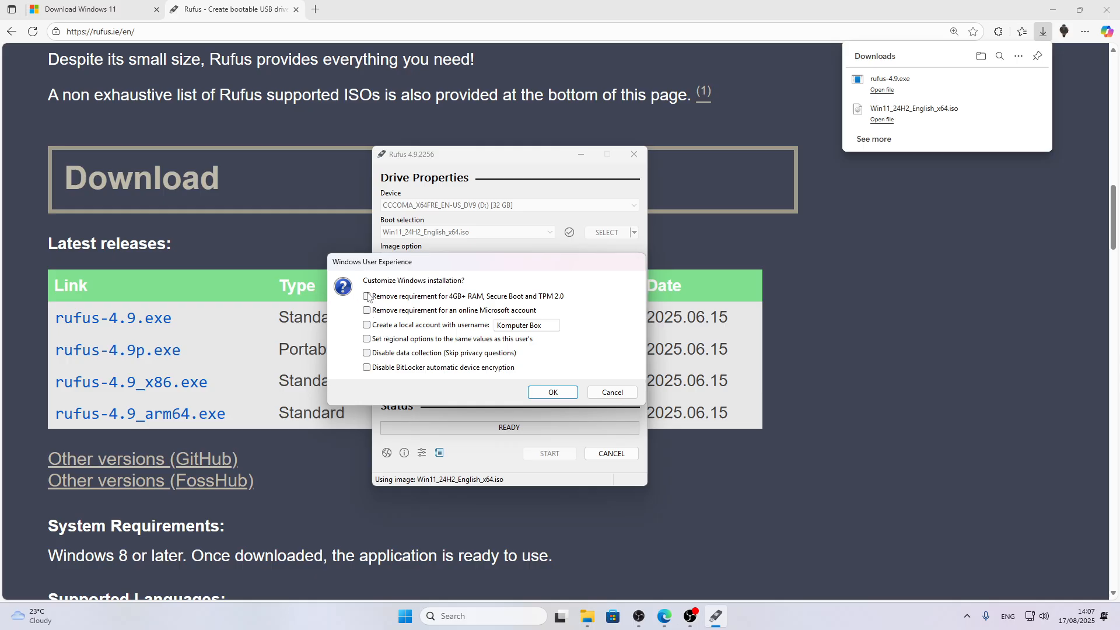
{"action": "mouse_move", "coordinate": [411, 330]}
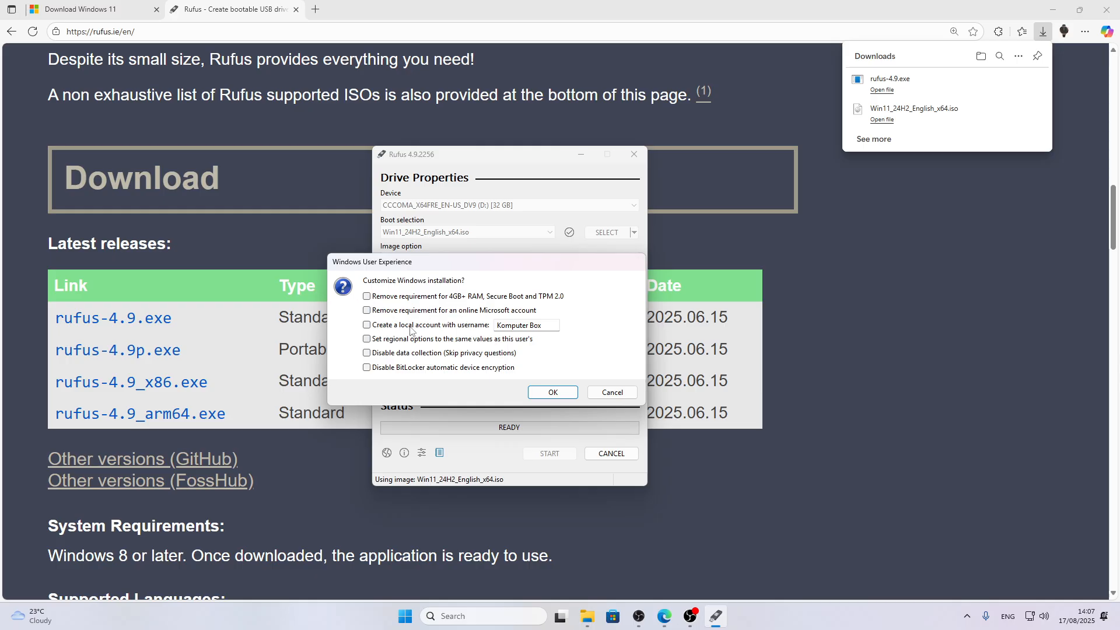
{"action": "left_click", "coordinate": [551, 392]}
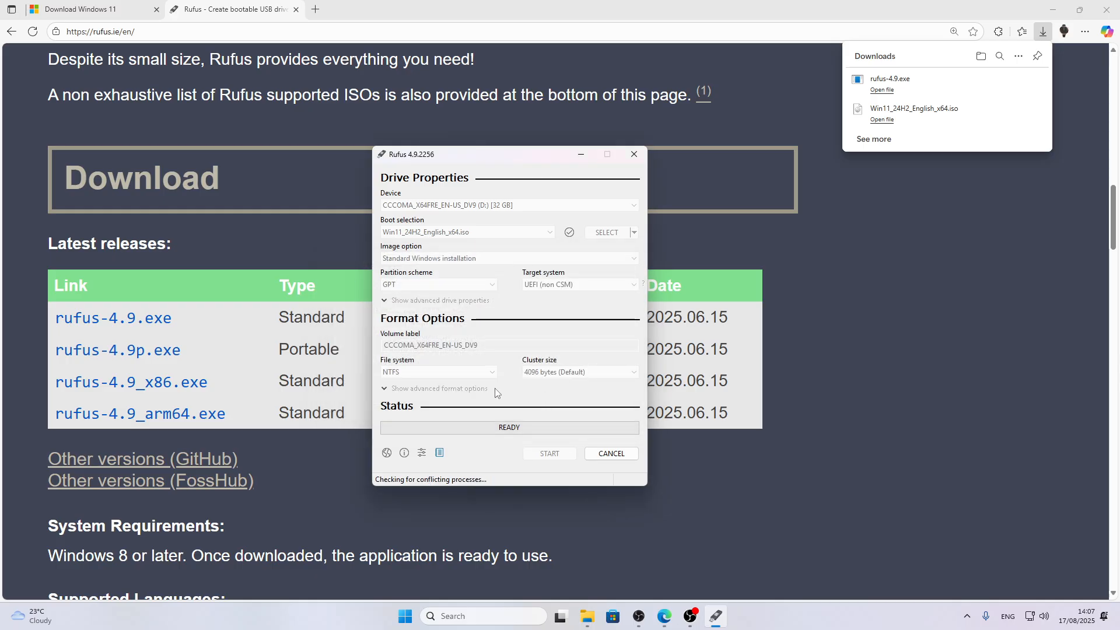
{"action": "mouse_move", "coordinate": [491, 426]}
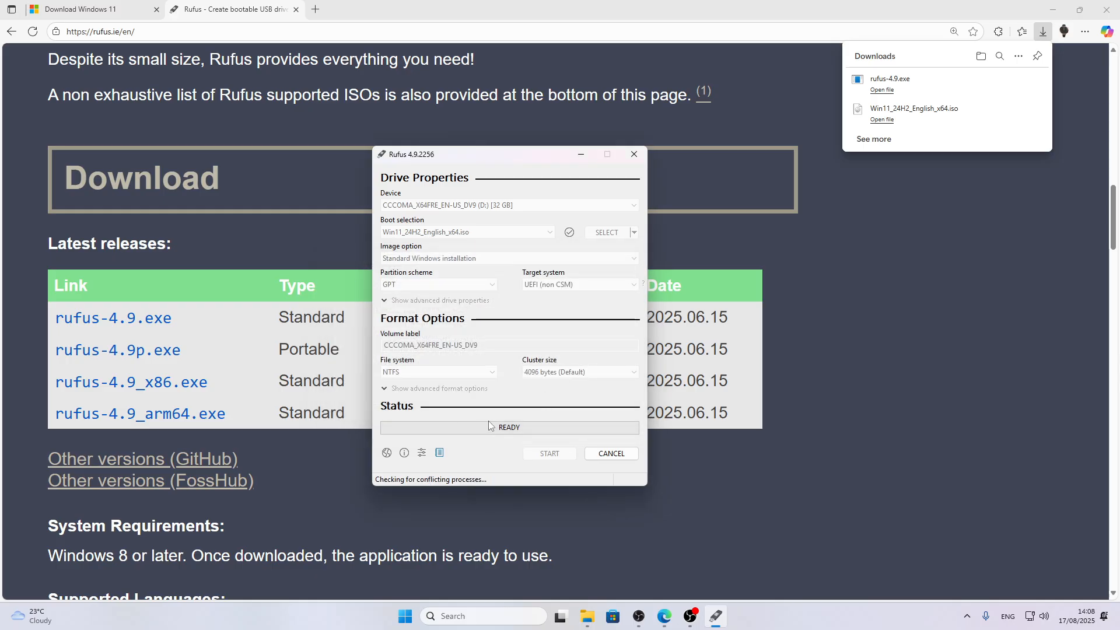
{"action": "mouse_move", "coordinate": [522, 429]}
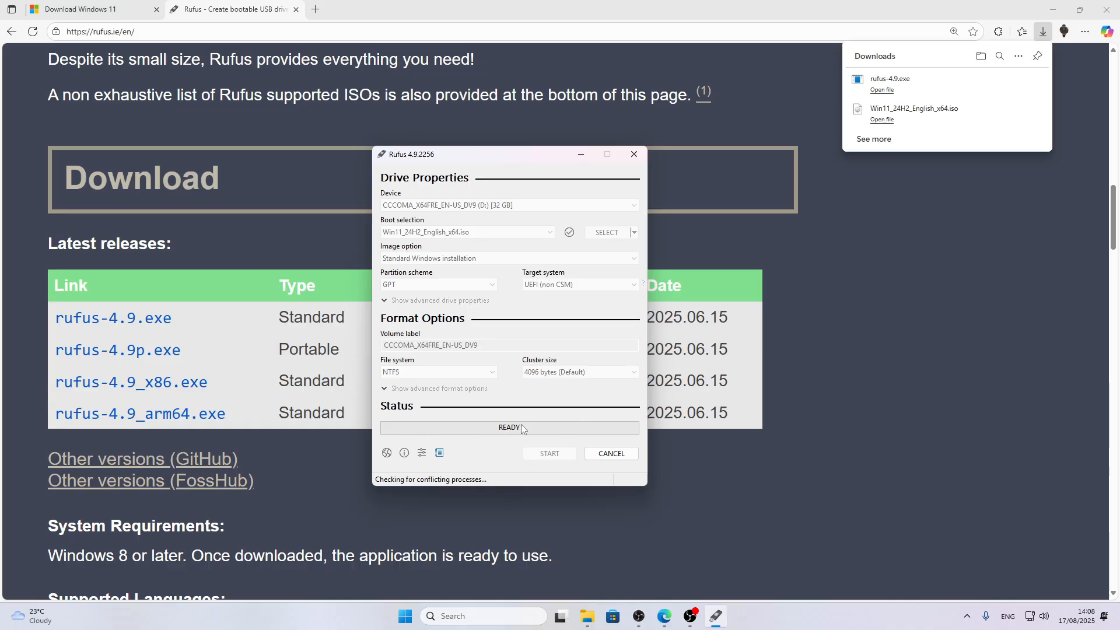
{"action": "left_click", "coordinate": [549, 452]}
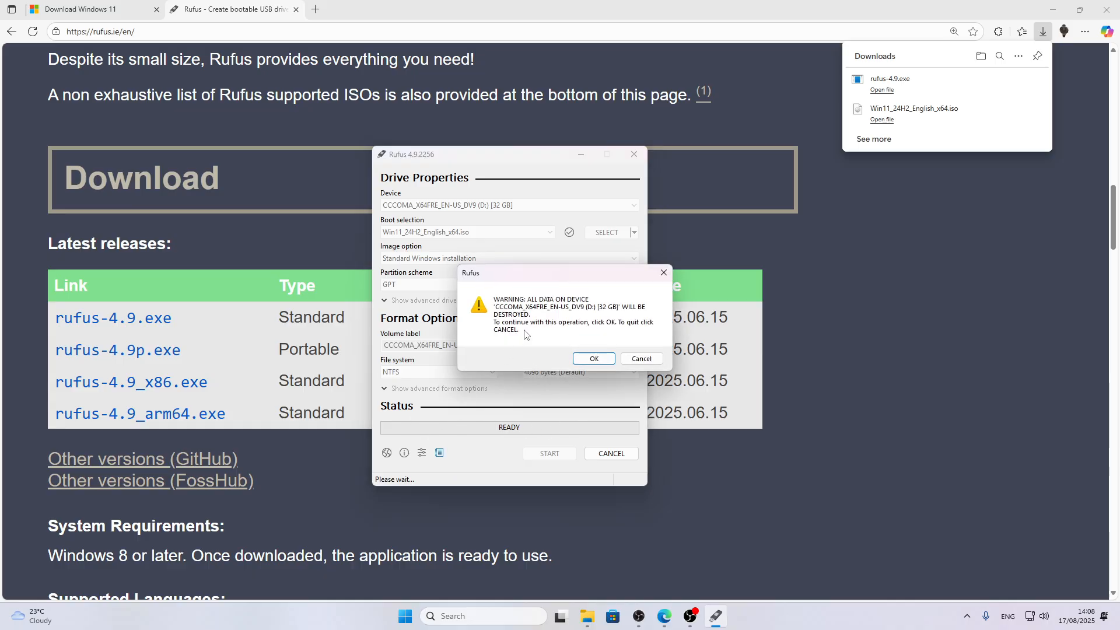
{"action": "left_click", "coordinate": [593, 358]}
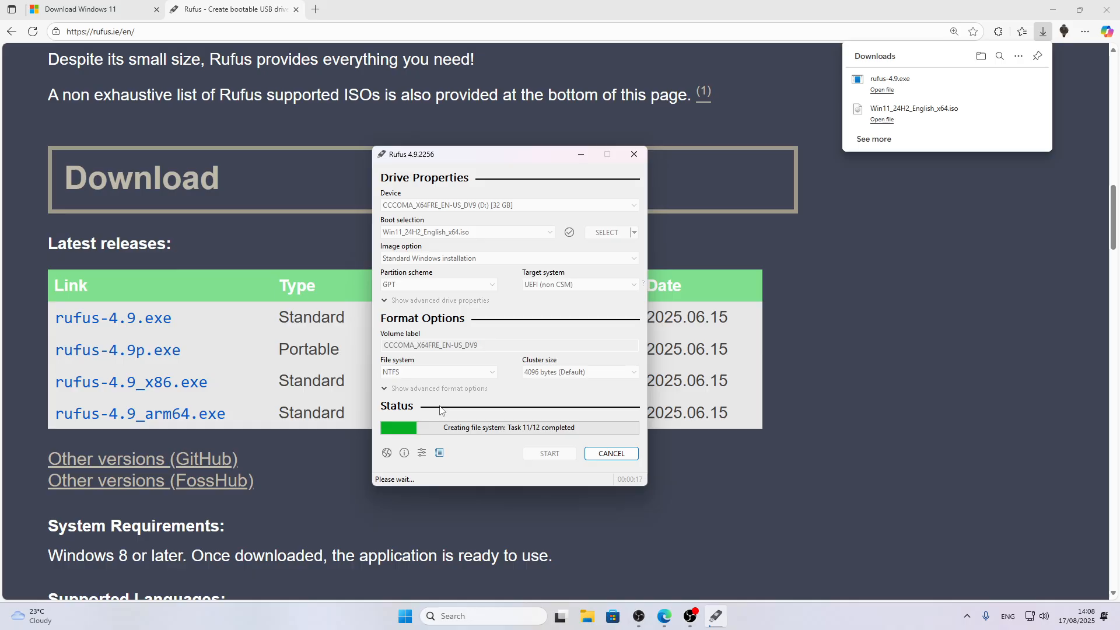
Open a new browser tab on google.com while Rufus keeps writing the drive.
{"action": "left_click", "coordinate": [453, 10]}
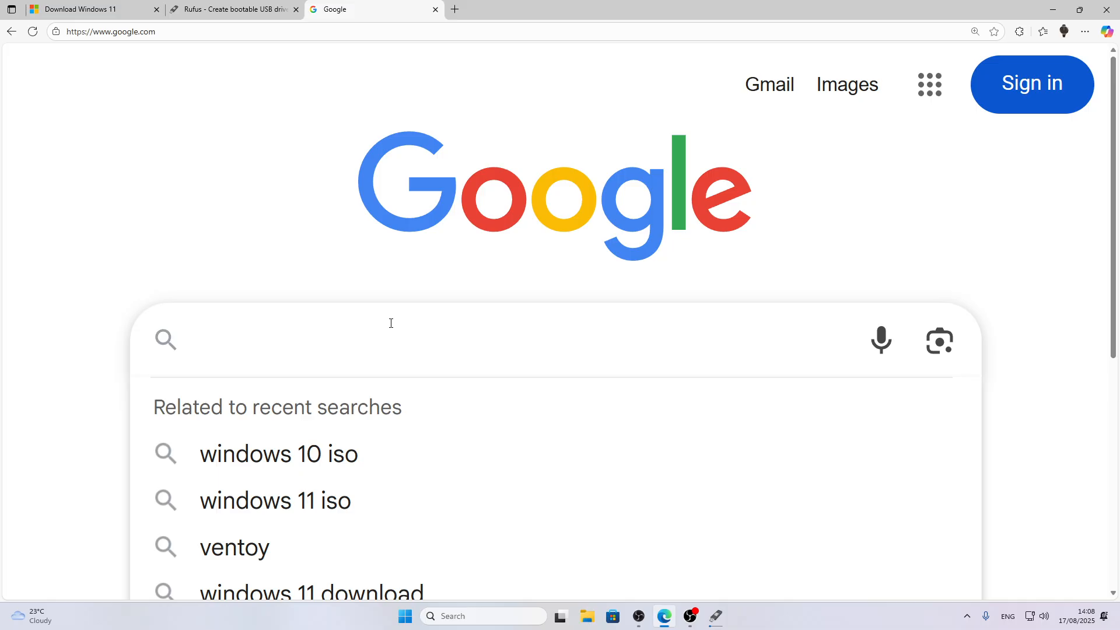
Search Google for 'acer drivers' and scroll to Acer's Drivers and Manuals support result.
{"action": "type", "text": "acer drivers"}
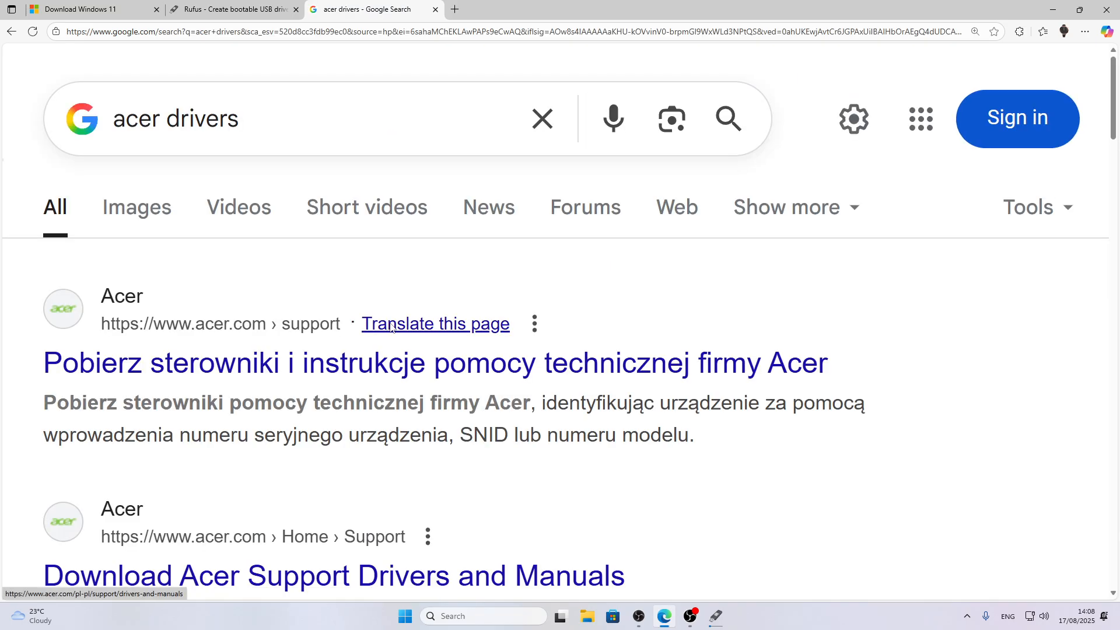
{"action": "scroll", "scroll_direction": "down", "scroll_amount": 3}
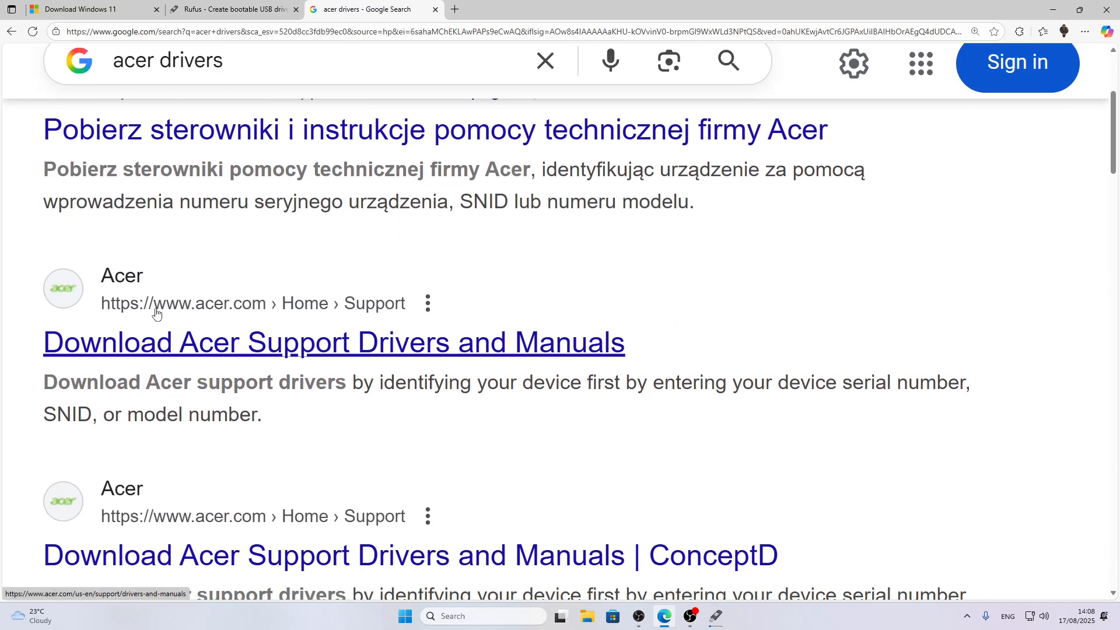
{"action": "mouse_move", "coordinate": [290, 323]}
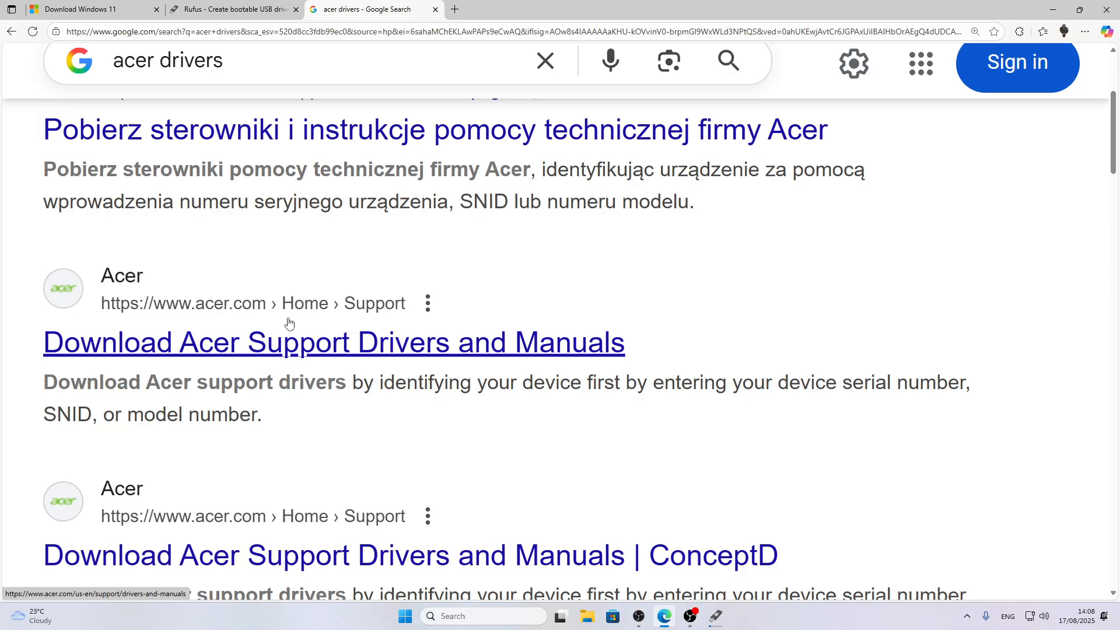
{"action": "mouse_move", "coordinate": [255, 342]}
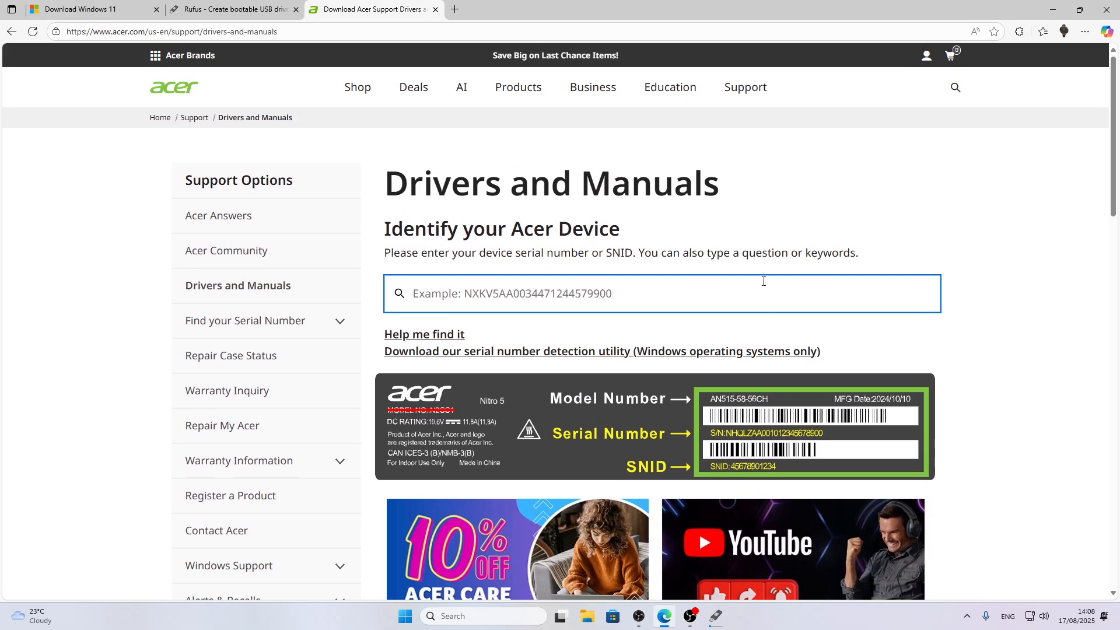
{"action": "scroll", "scroll_direction": "down", "scroll_amount": 3}
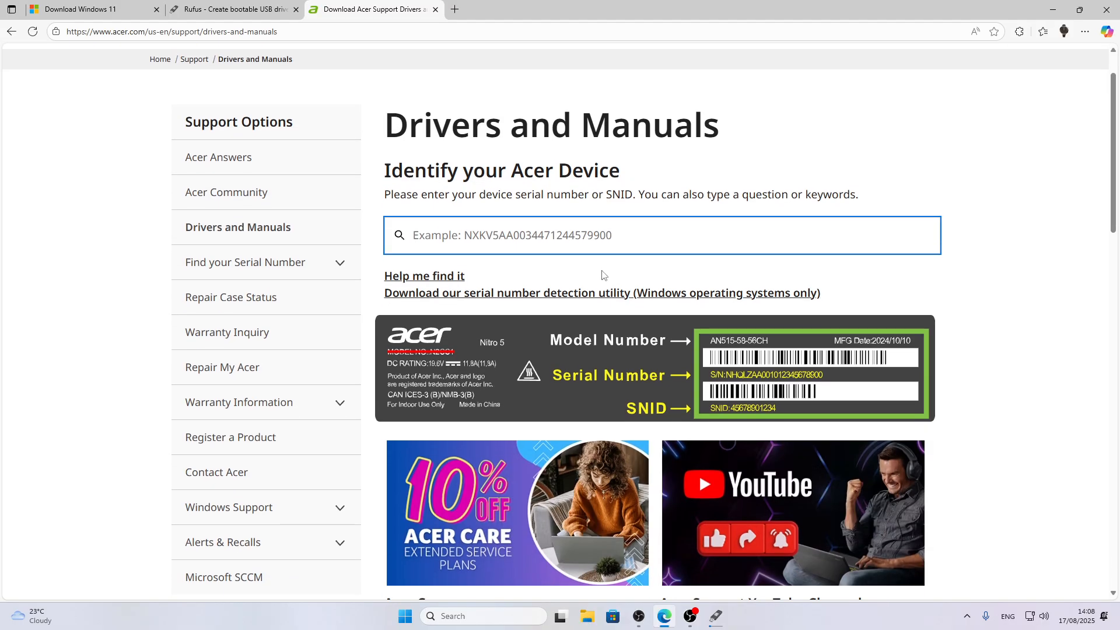
{"action": "scroll", "scroll_direction": "down", "scroll_amount": 3}
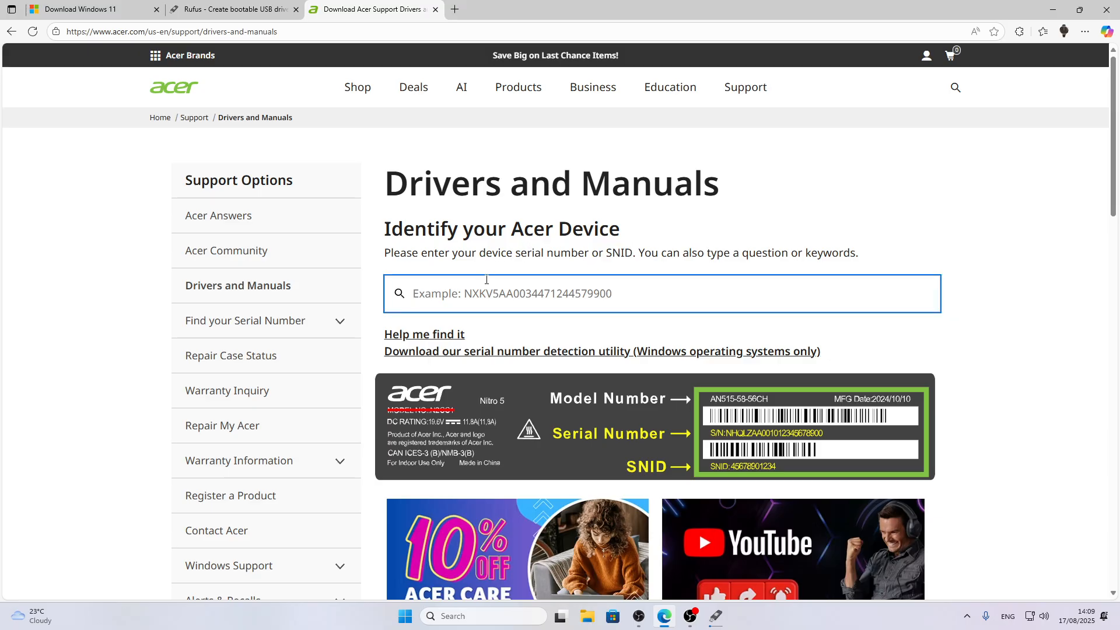
{"action": "scroll", "scroll_direction": "down", "scroll_amount": 3}
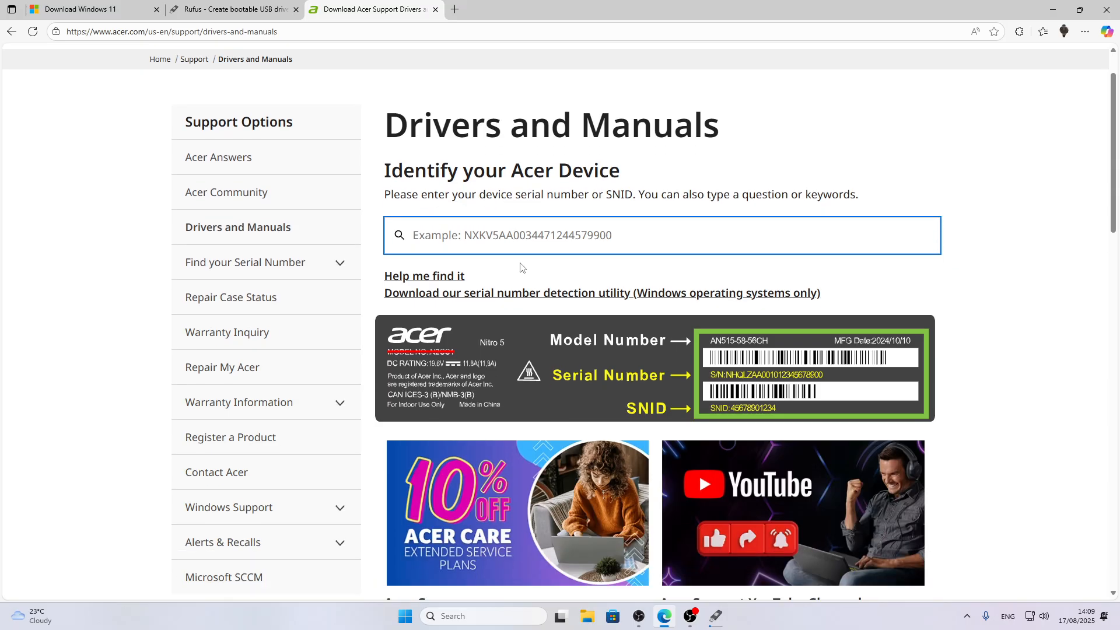
{"action": "scroll", "scroll_direction": "down", "scroll_amount": 3}
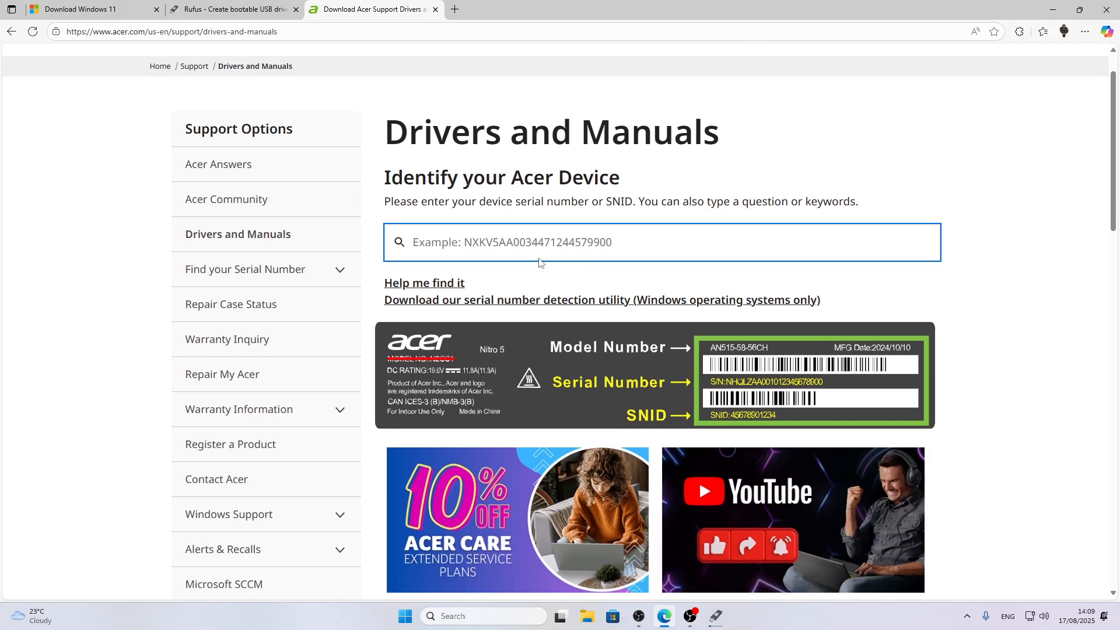
{"action": "scroll", "scroll_direction": "down", "scroll_amount": 3}
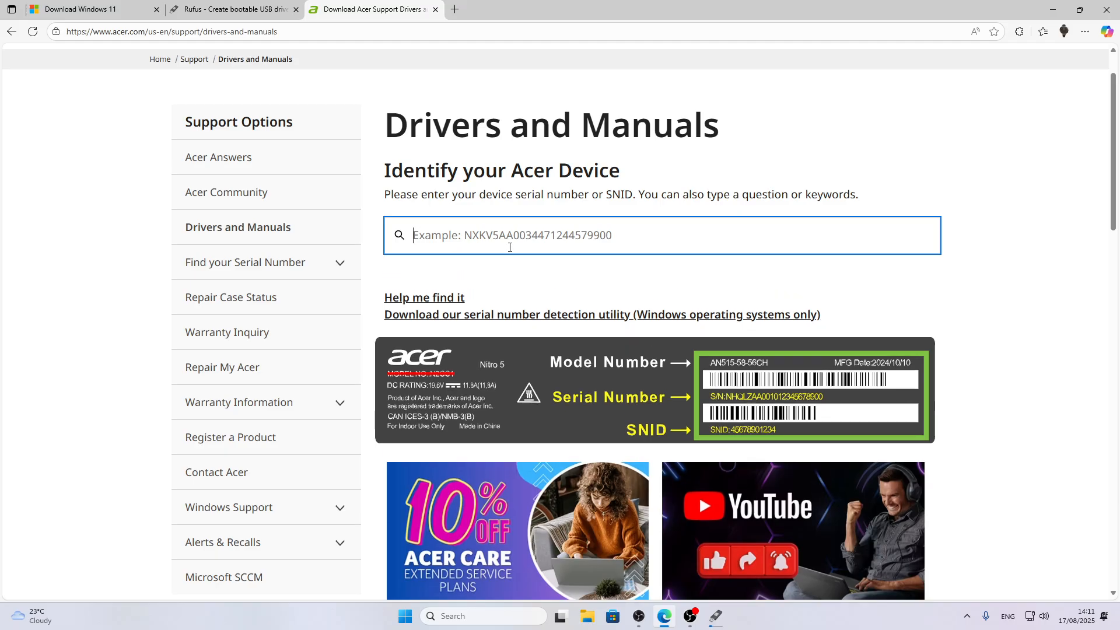
Submit the laptop serial number ending 3210 to list its matching Acer drivers.
{"action": "type", "text": "32107974634"}
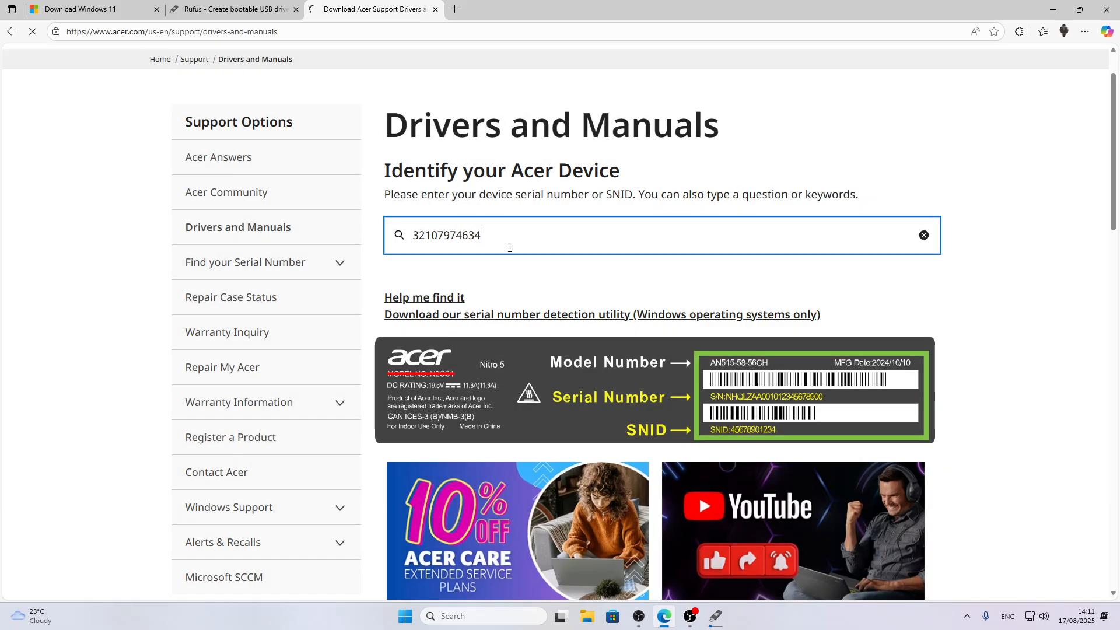
{"action": "key", "text": "Enter"}
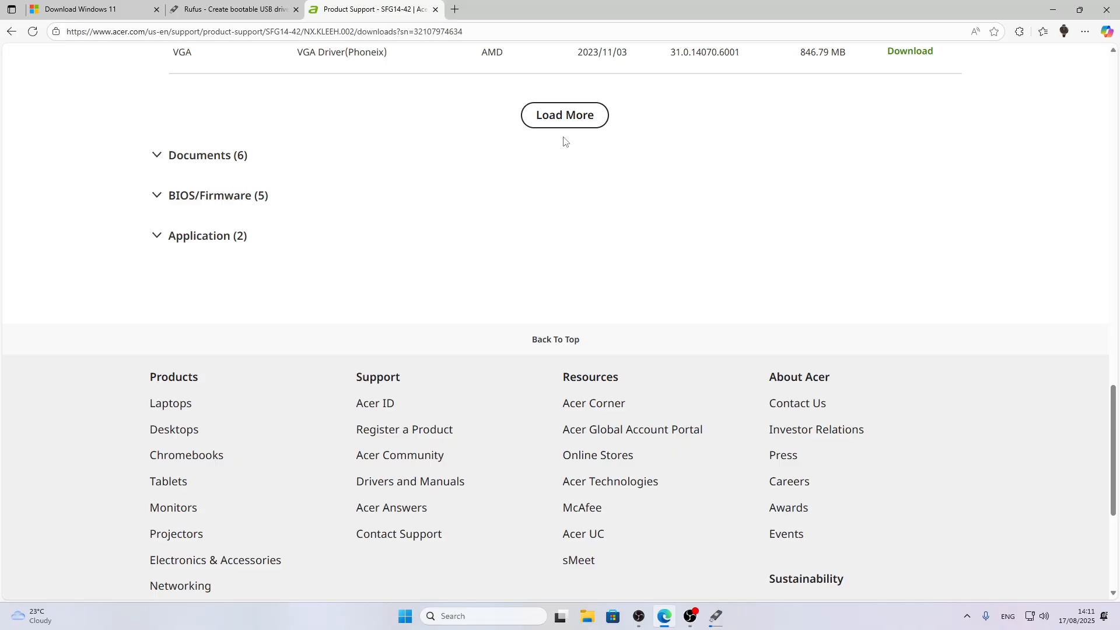
{"action": "left_click", "coordinate": [563, 115]}
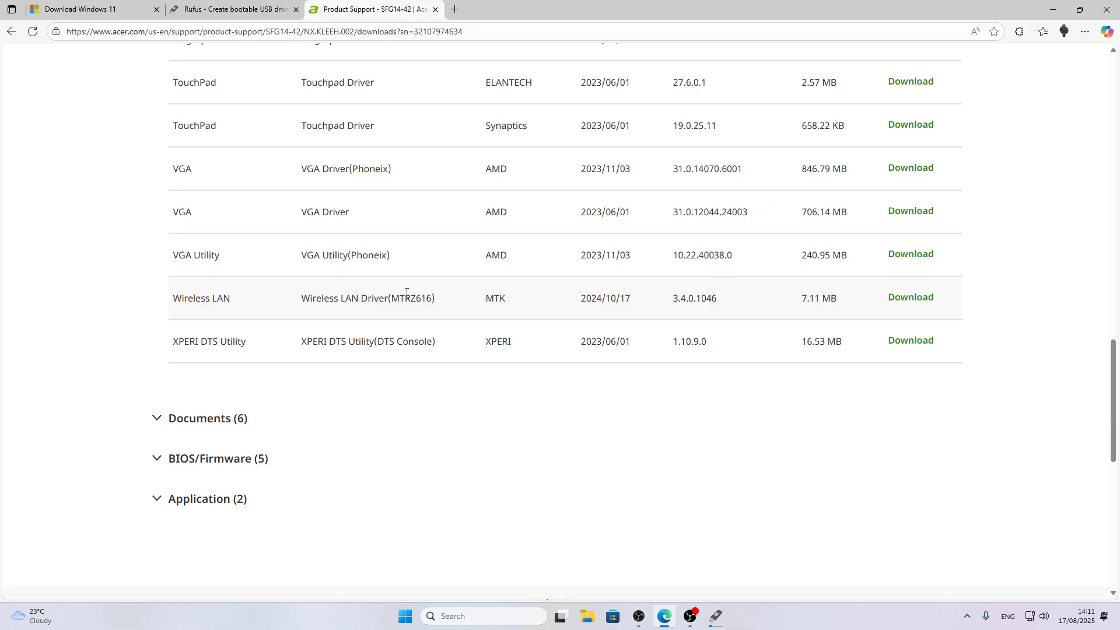
{"action": "mouse_move", "coordinate": [911, 297]}
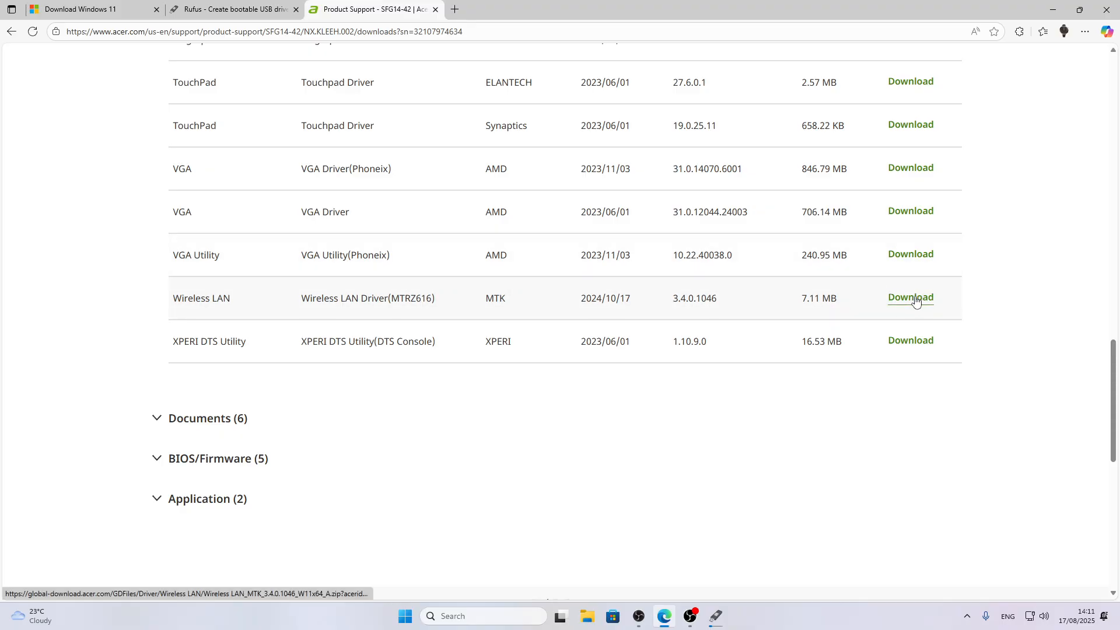
Download the Wireless LAN Driver(MTRZ616) and confirm its zip arrived in Downloads.
{"action": "left_click", "coordinate": [912, 298]}
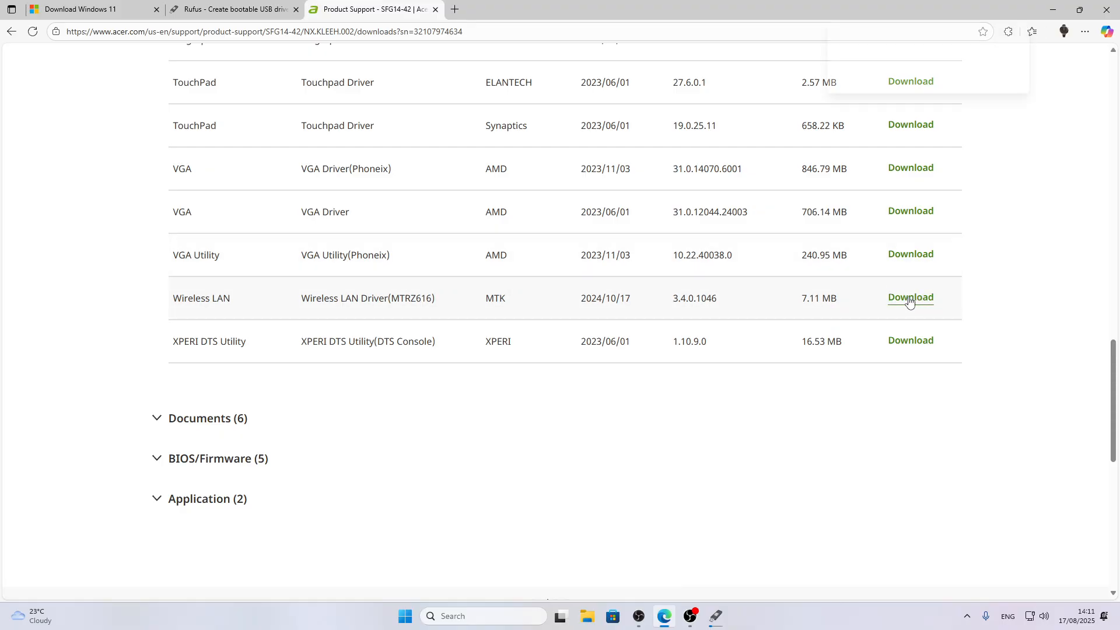
{"action": "left_click", "coordinate": [910, 297]}
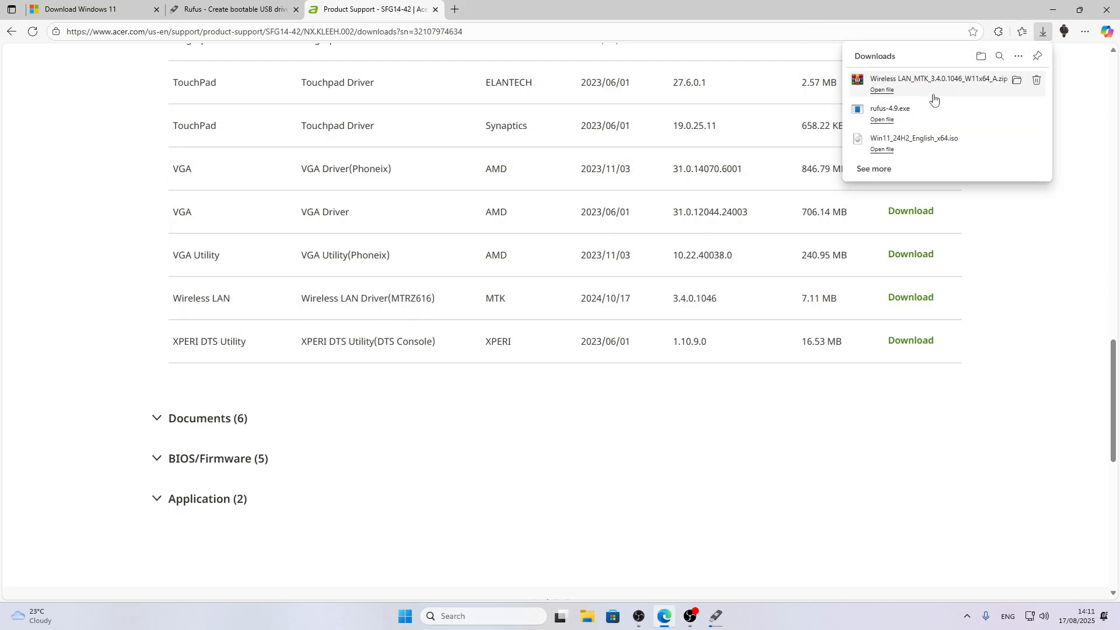
Bring Rufus back into view to check the Copying ISO files progress.
{"action": "left_click", "coordinate": [689, 616]}
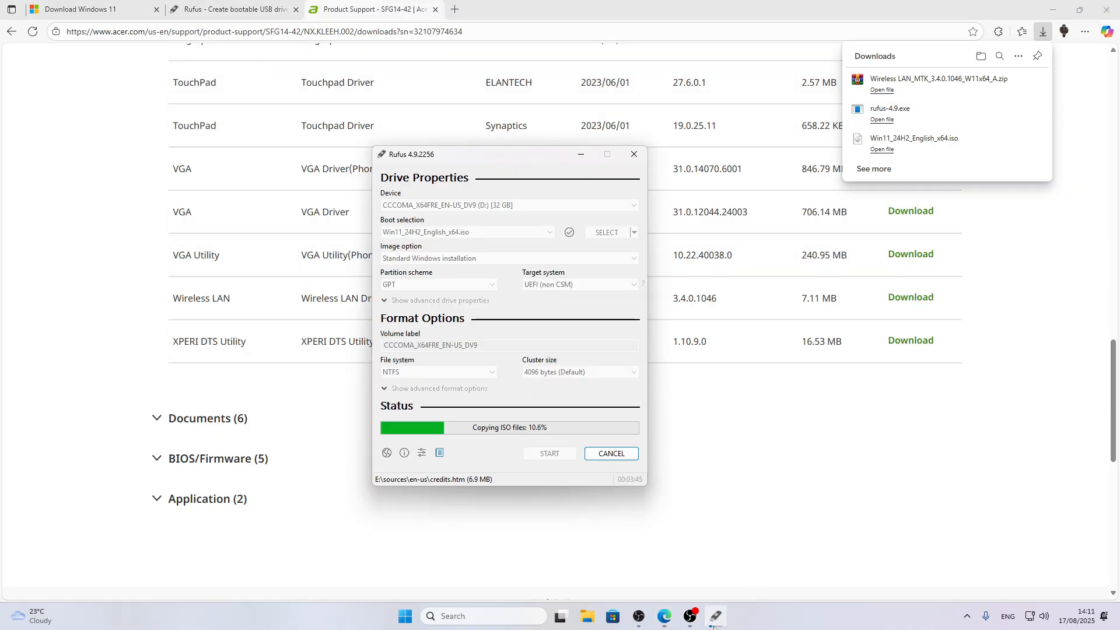
{"action": "mouse_move", "coordinate": [502, 428]}
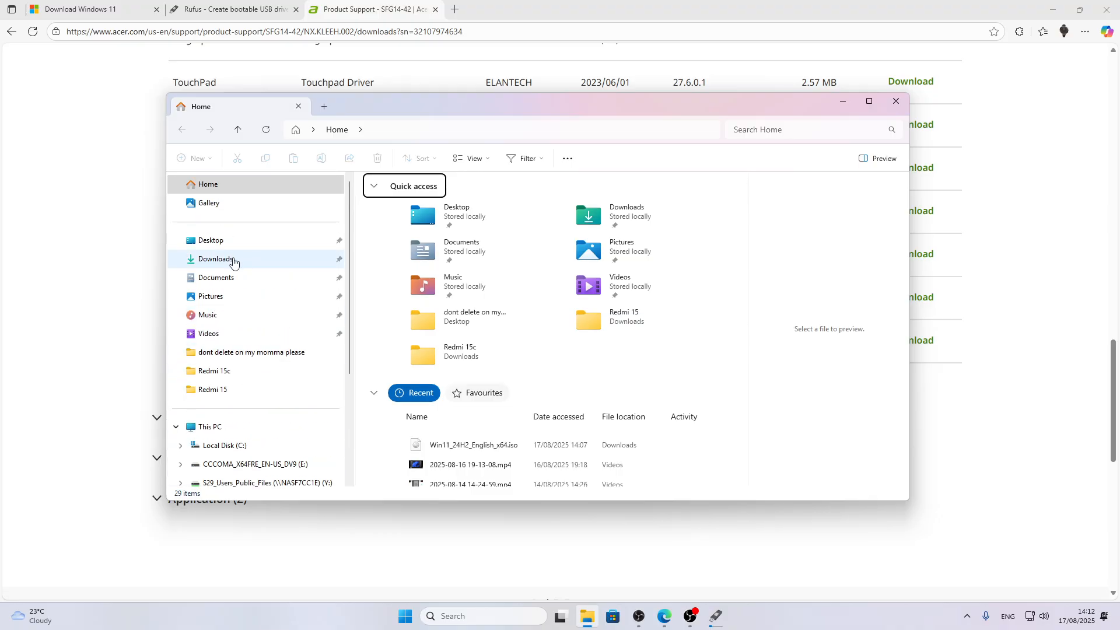
Browse Downloads, inspect the Wireless LAN_MTK driver zip's single folder, then move to Documents.
{"action": "left_click", "coordinate": [216, 259]}
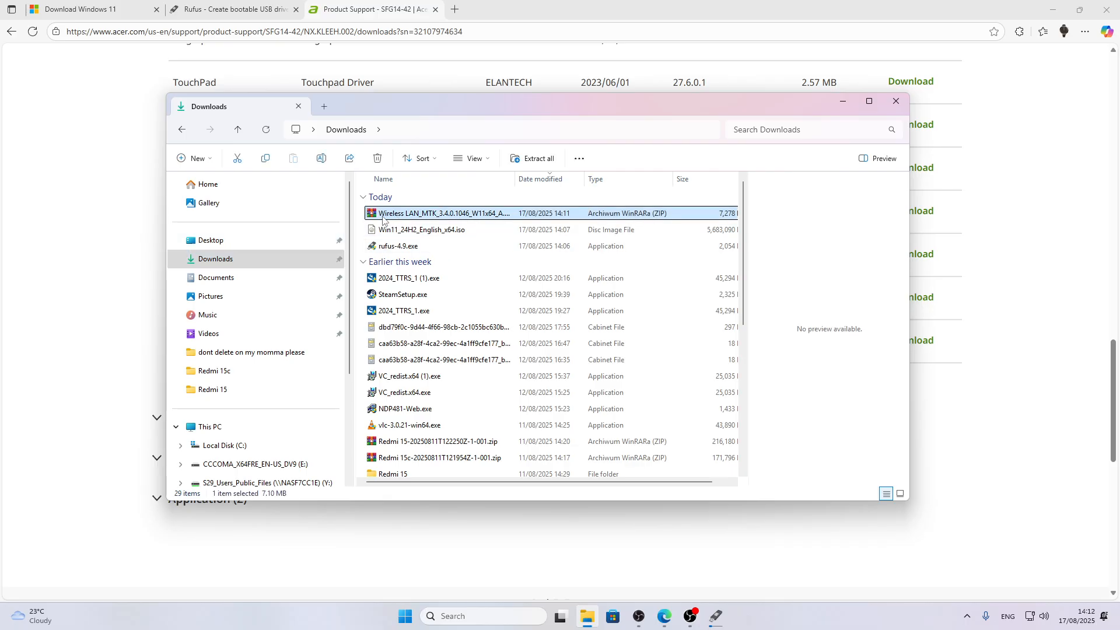
{"action": "right_click", "coordinate": [437, 212]}
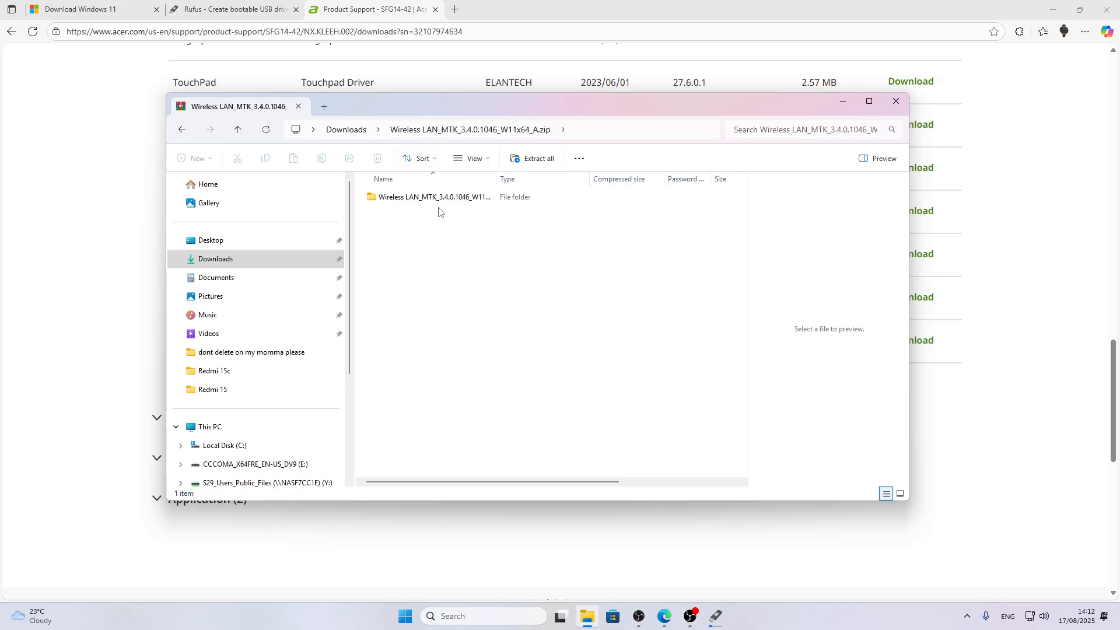
{"action": "left_click", "coordinate": [434, 196]}
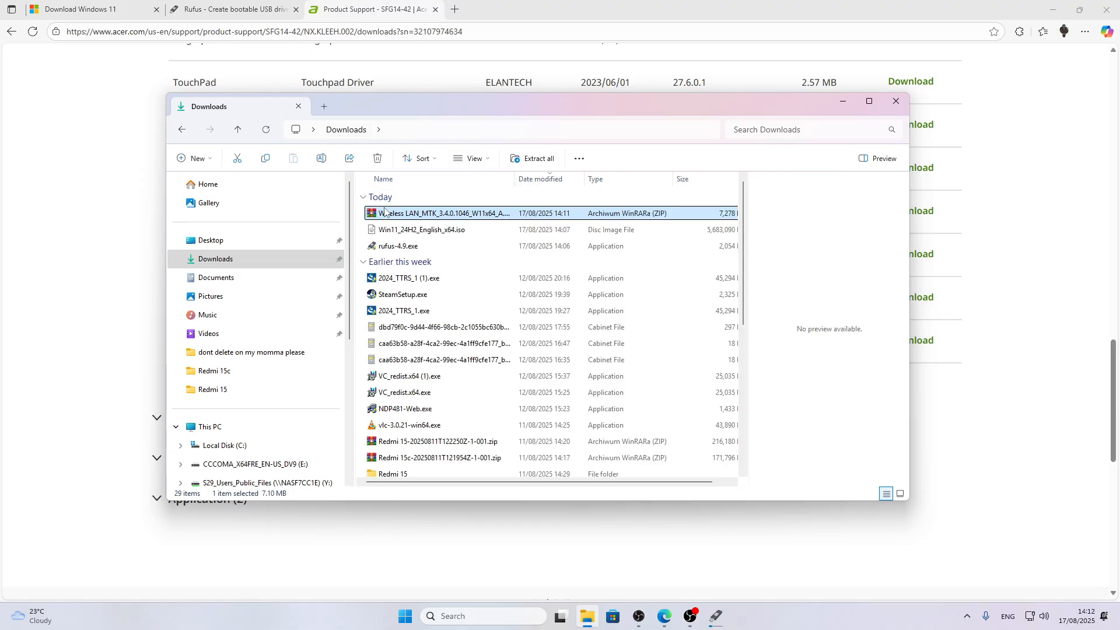
{"action": "left_click", "coordinate": [216, 278]}
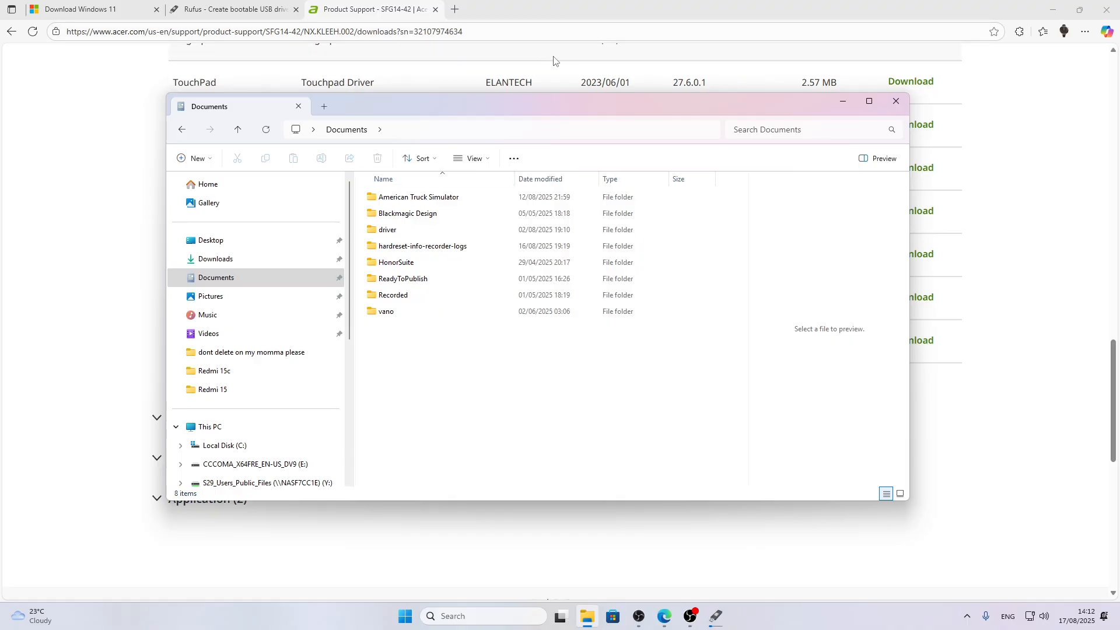
{"action": "mouse_move", "coordinate": [457, 406]}
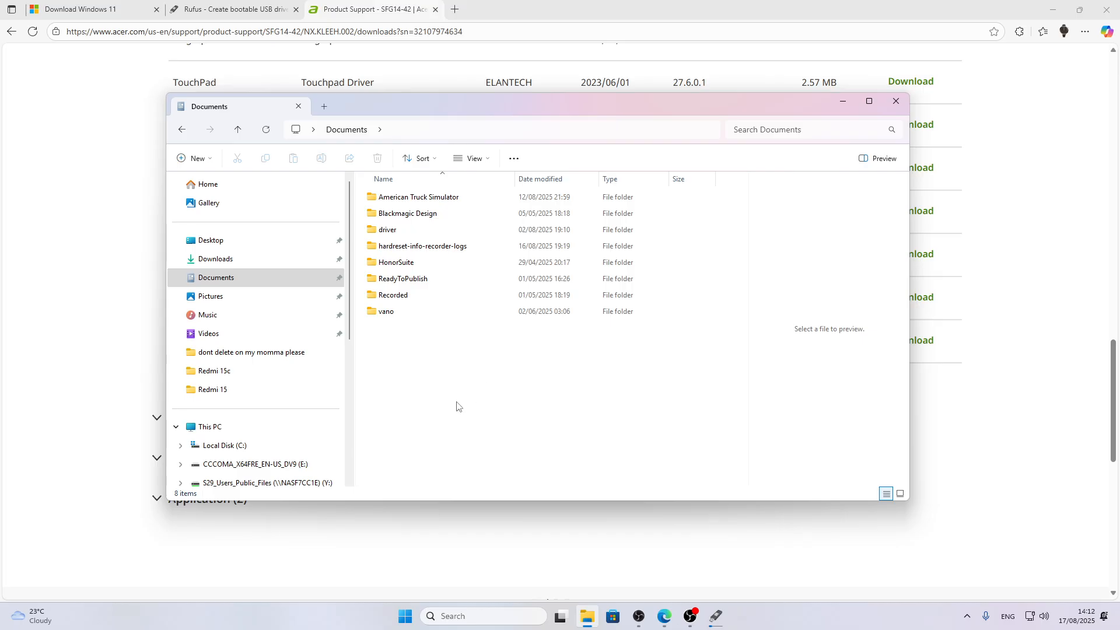
Move from Documents to Pictures and review its right-click options without choosing anything.
{"action": "right_click", "coordinate": [458, 406]}
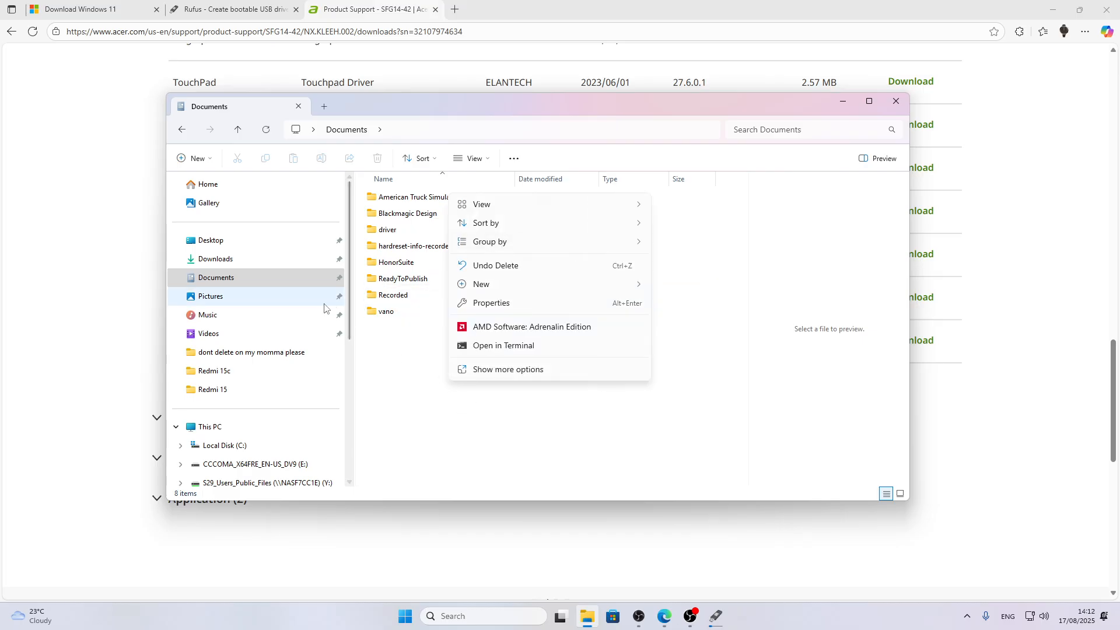
{"action": "left_click", "coordinate": [210, 295]}
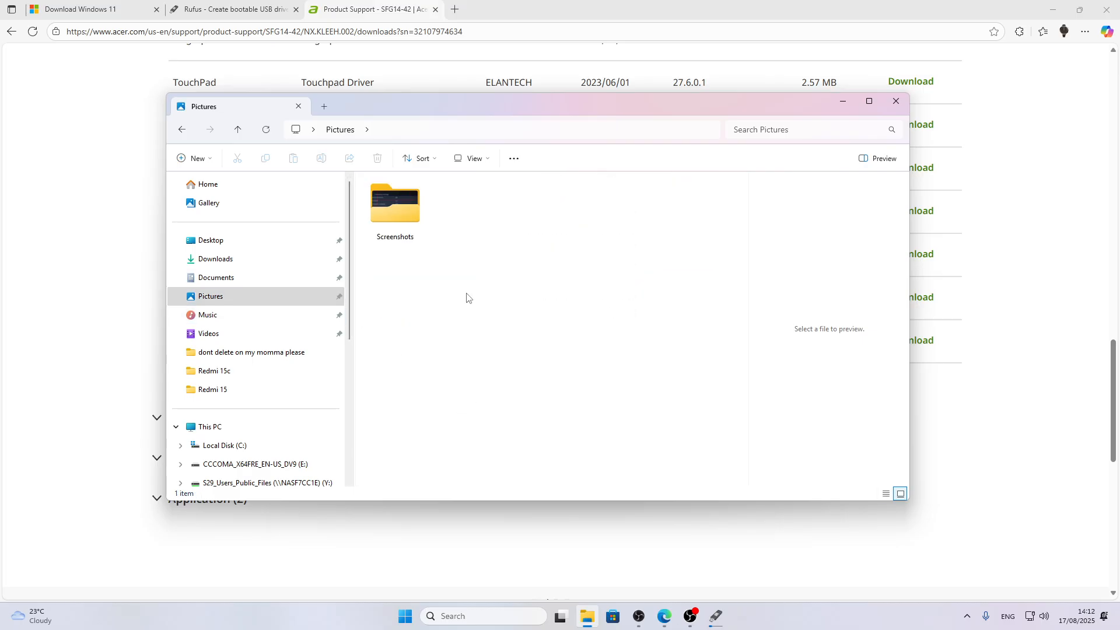
{"action": "right_click", "coordinate": [465, 297]}
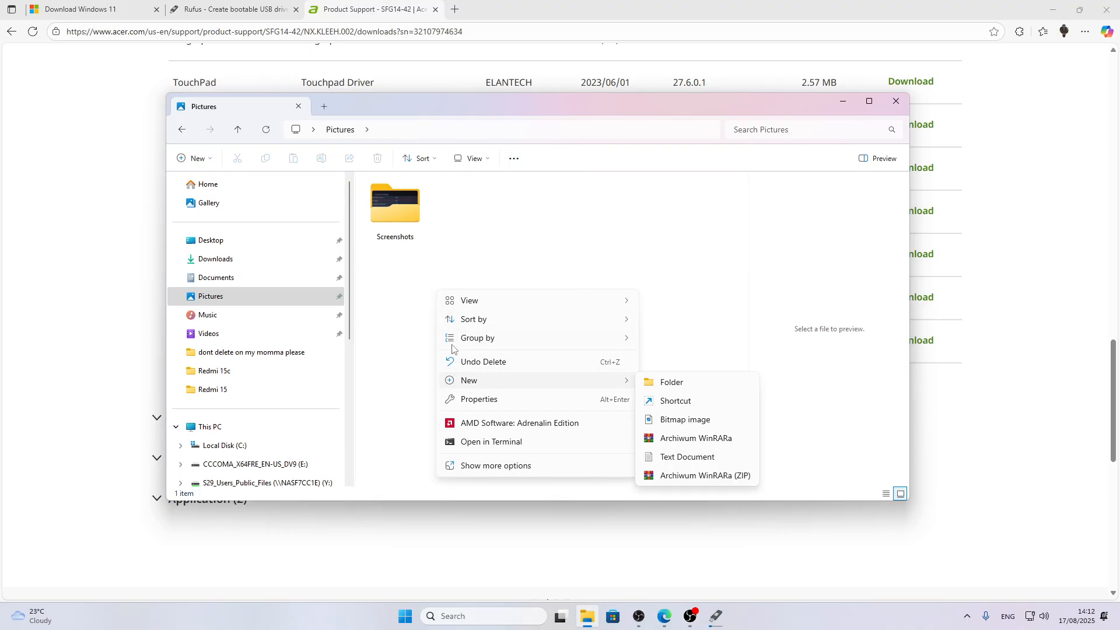
{"action": "left_click", "coordinate": [397, 384]}
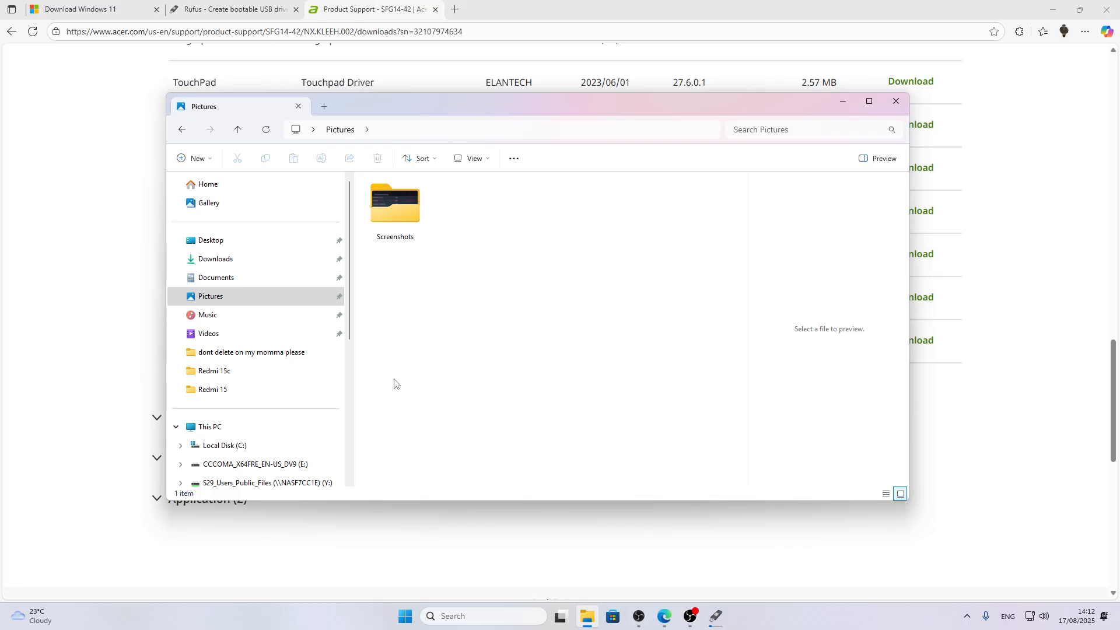
{"action": "mouse_move", "coordinate": [413, 367]}
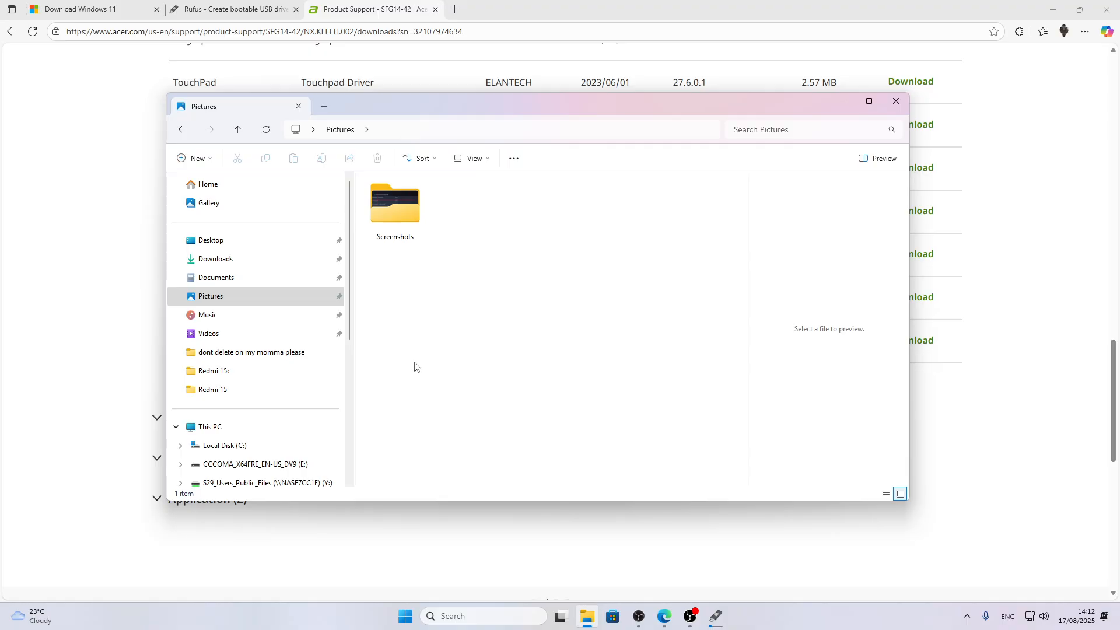
{"action": "right_click", "coordinate": [417, 367]}
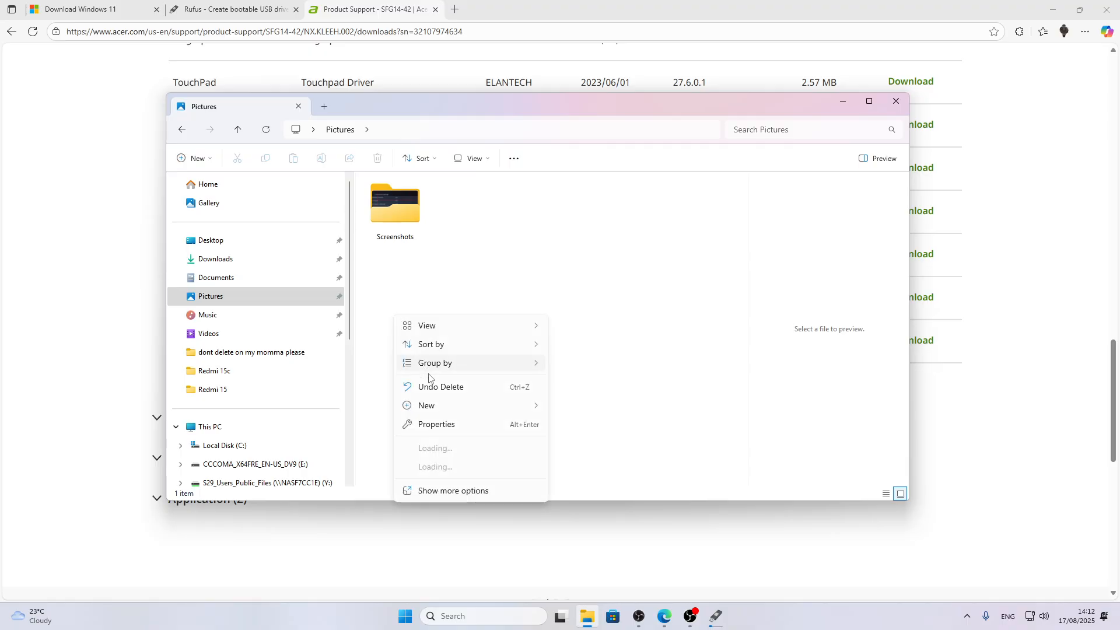
{"action": "left_click", "coordinate": [427, 405]}
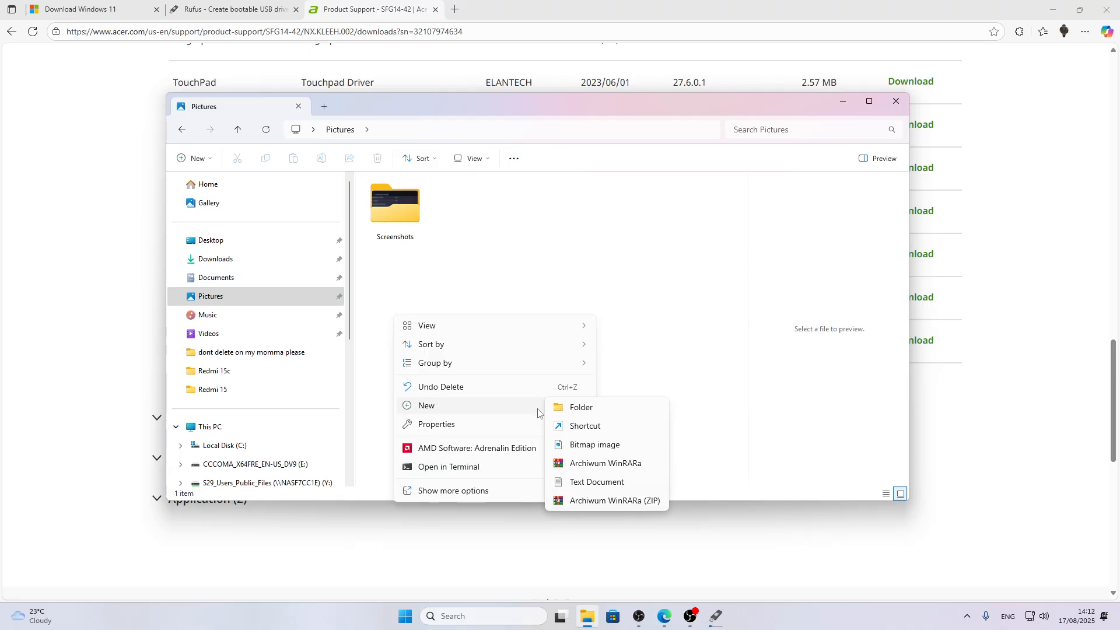
{"action": "left_click", "coordinate": [688, 332]}
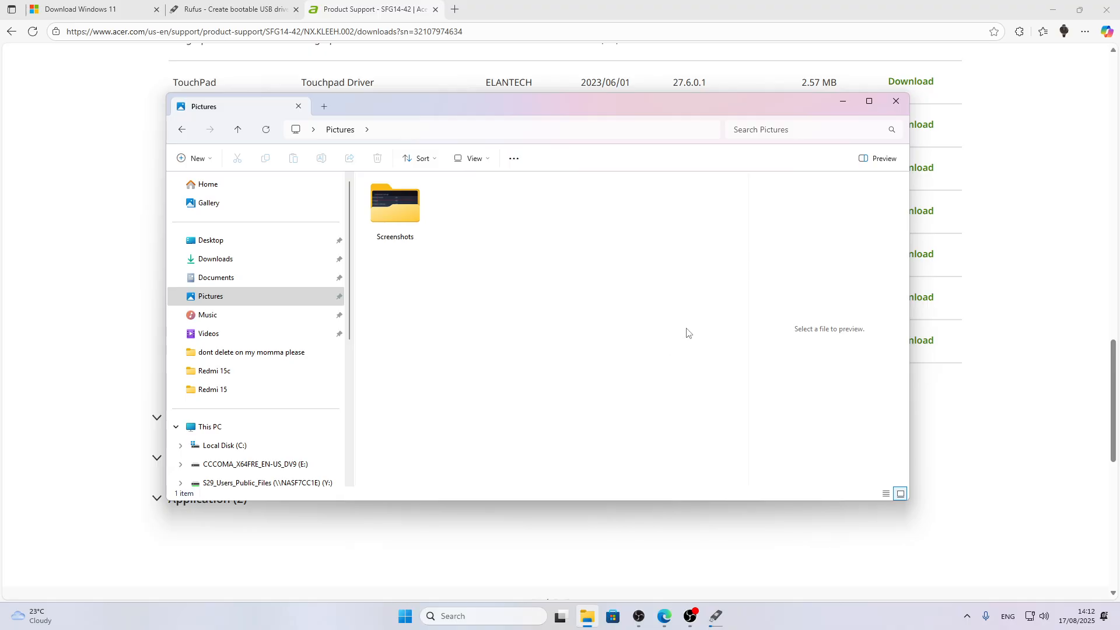
{"action": "mouse_move", "coordinate": [552, 348]}
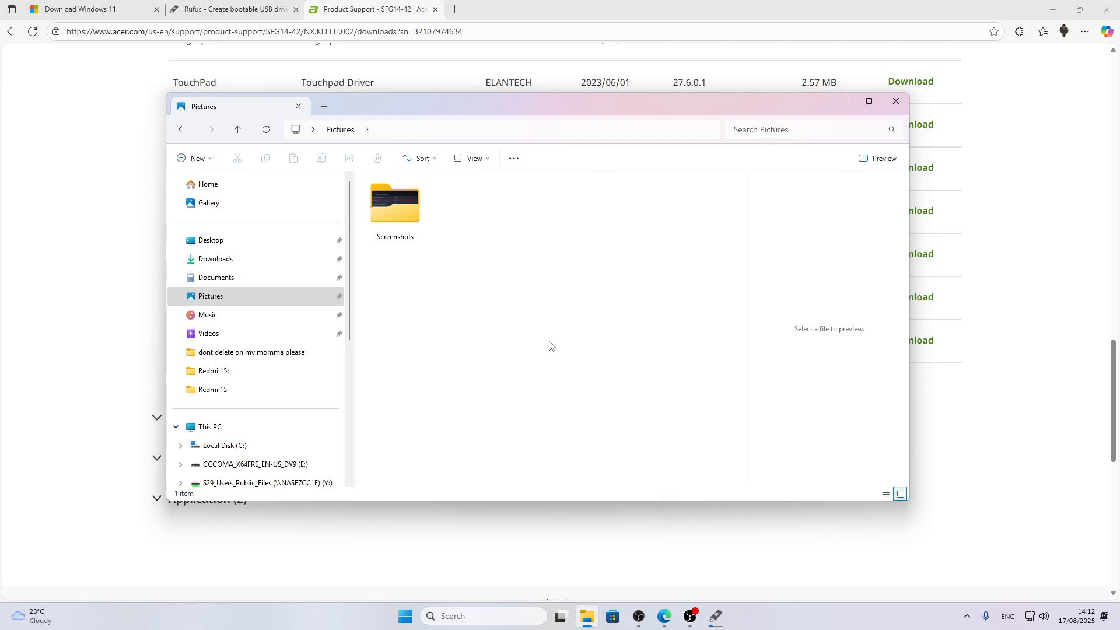
Paste the Wireless_LAN_MTK_3.4.0.1046 driver folder into Pictures and look inside it.
{"action": "left_click", "coordinate": [293, 157]}
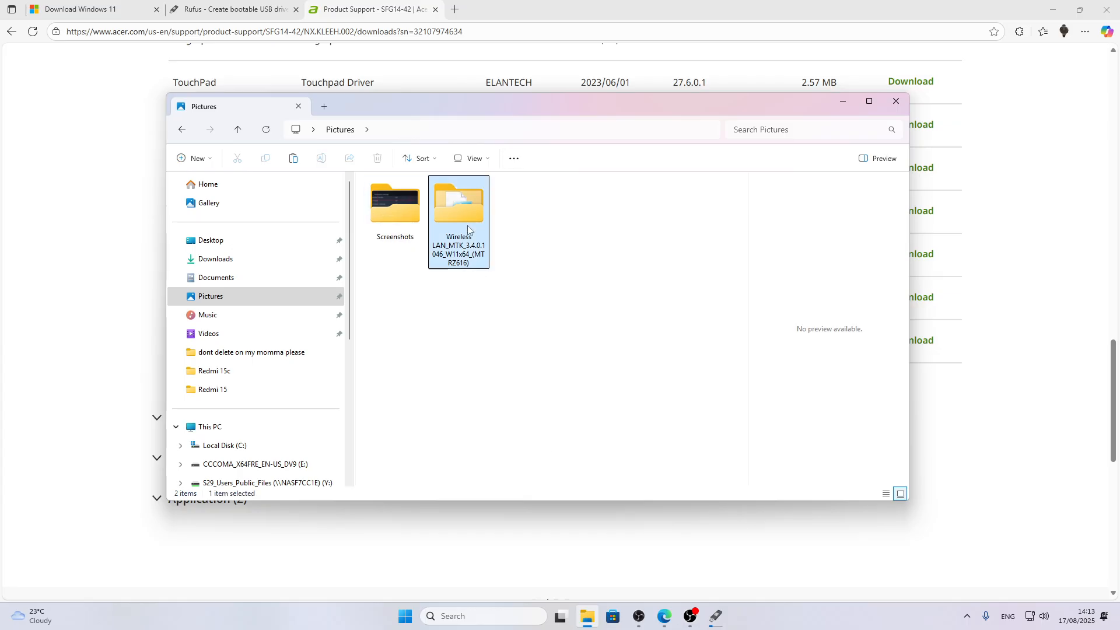
{"action": "double_click", "coordinate": [458, 202]}
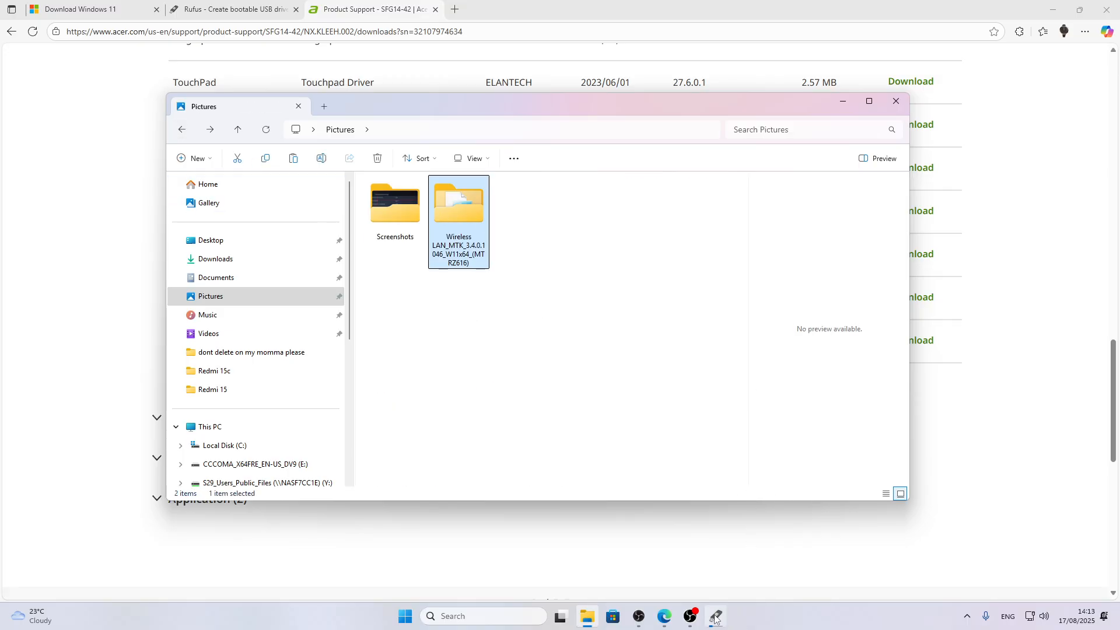
Bring Rufus forward, move it aside, and wait for Copying ISO files to finish.
{"action": "left_click", "coordinate": [688, 616]}
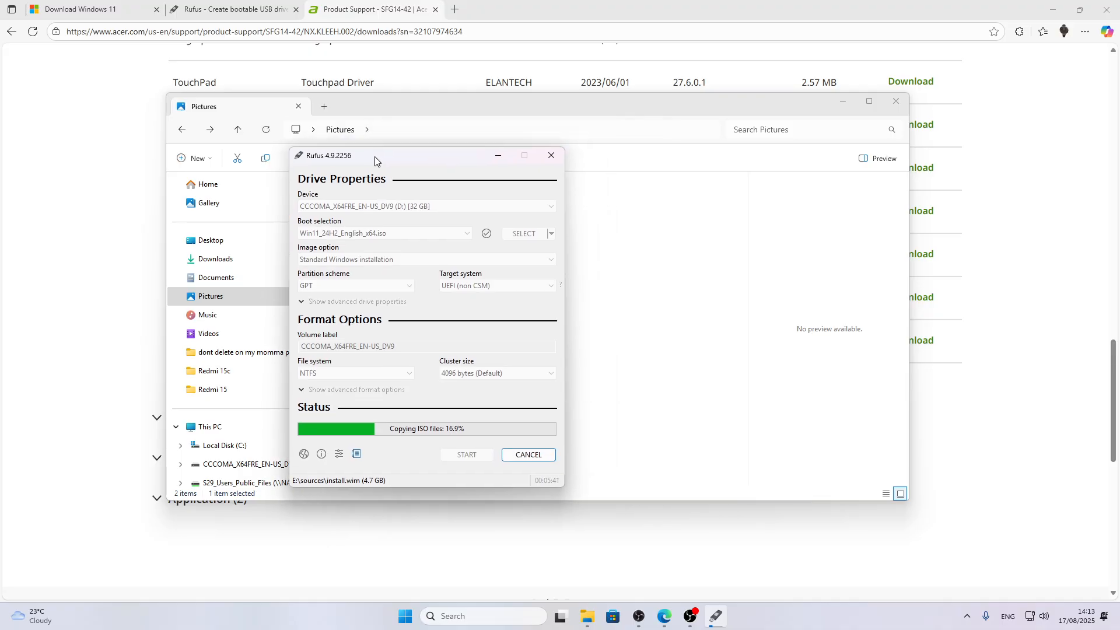
{"action": "left_click_drag", "start_coordinate": [377, 155], "coordinate": [682, 115]}
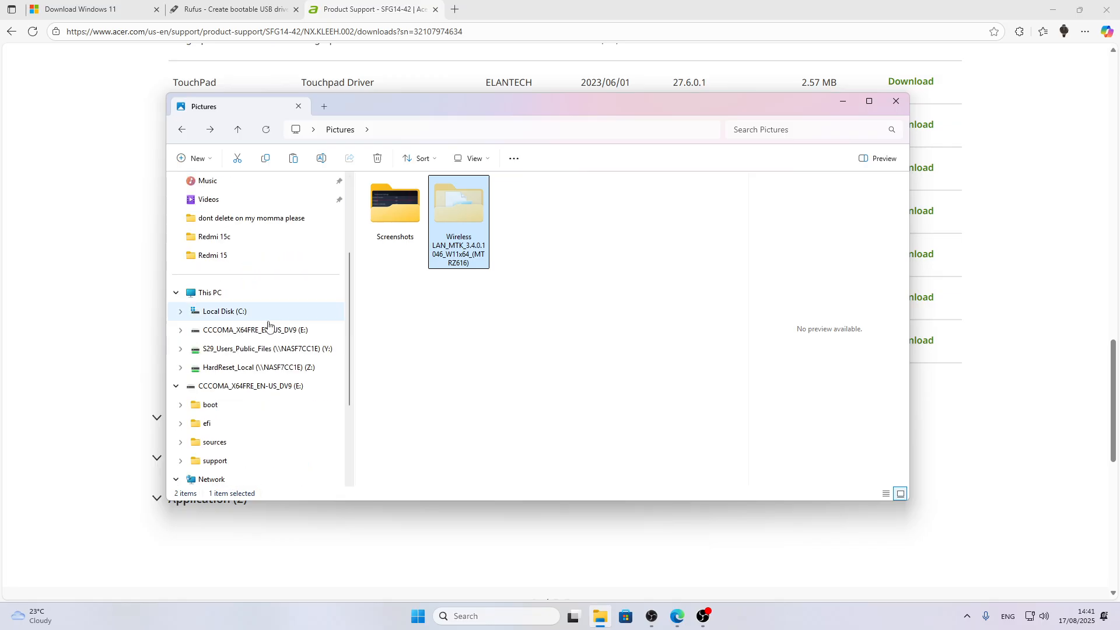
Go to the CCCOMA_X64FRE_EN-US_DV9 (E:) USB drive to paste the driver folder there.
{"action": "left_click", "coordinate": [252, 329]}
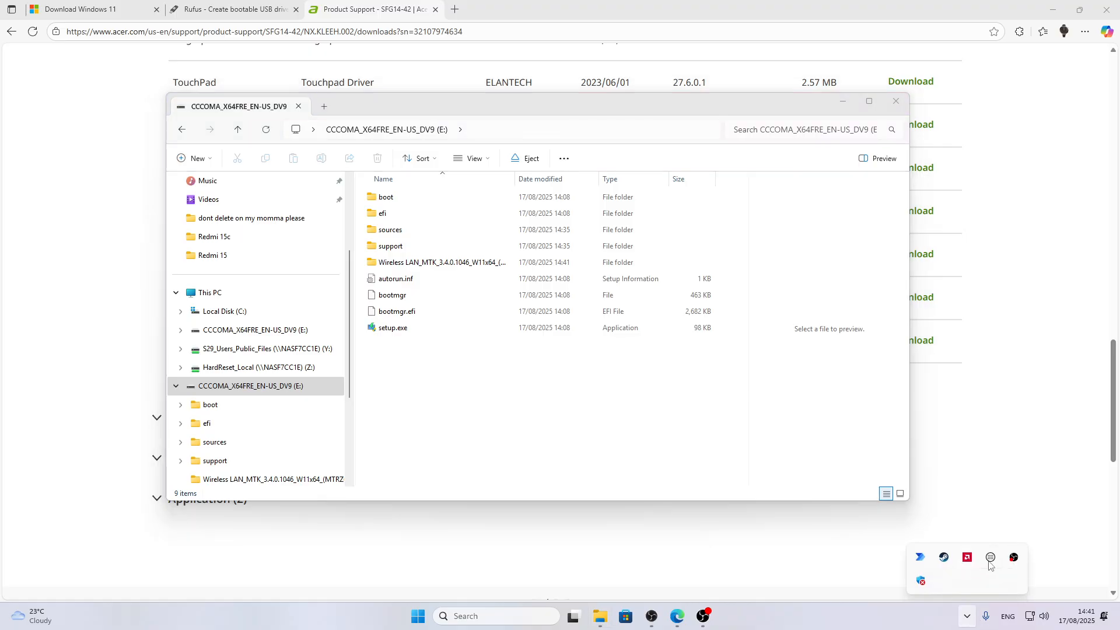
{"action": "mouse_move", "coordinate": [1013, 558]}
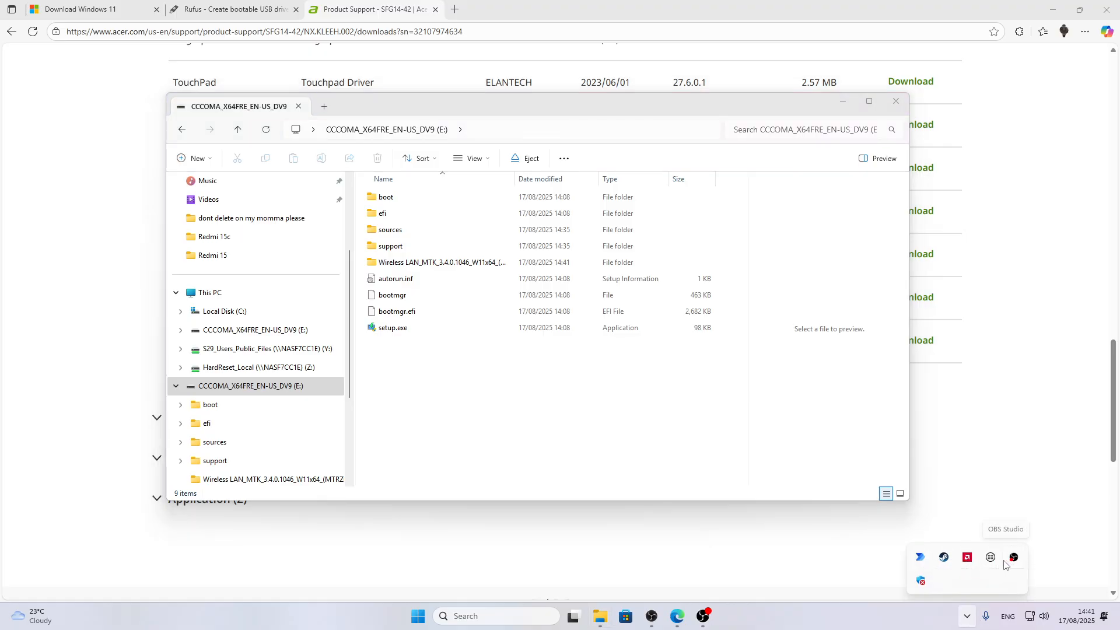